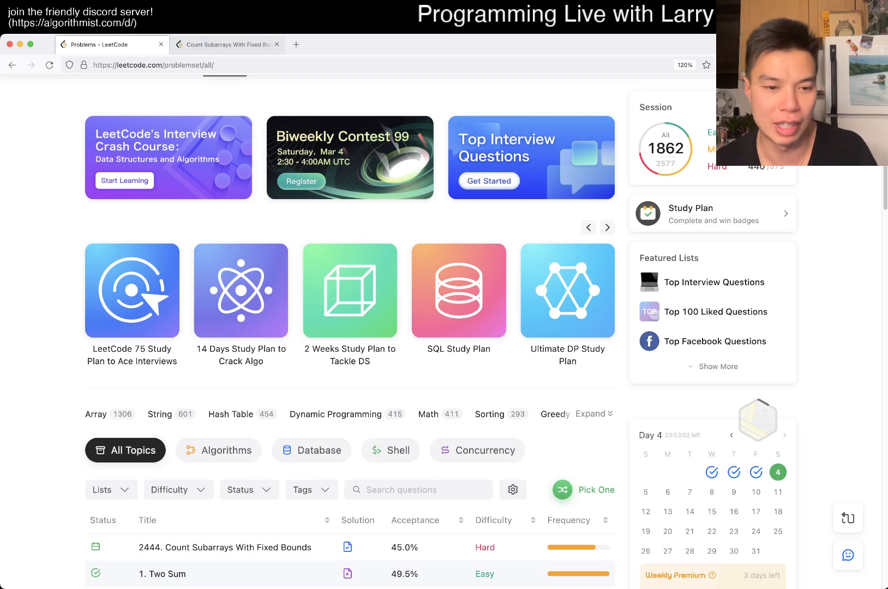
# Open problem 2444, review its past accepted Python3 submission, then return to Description.
pyautogui.click(227, 44)
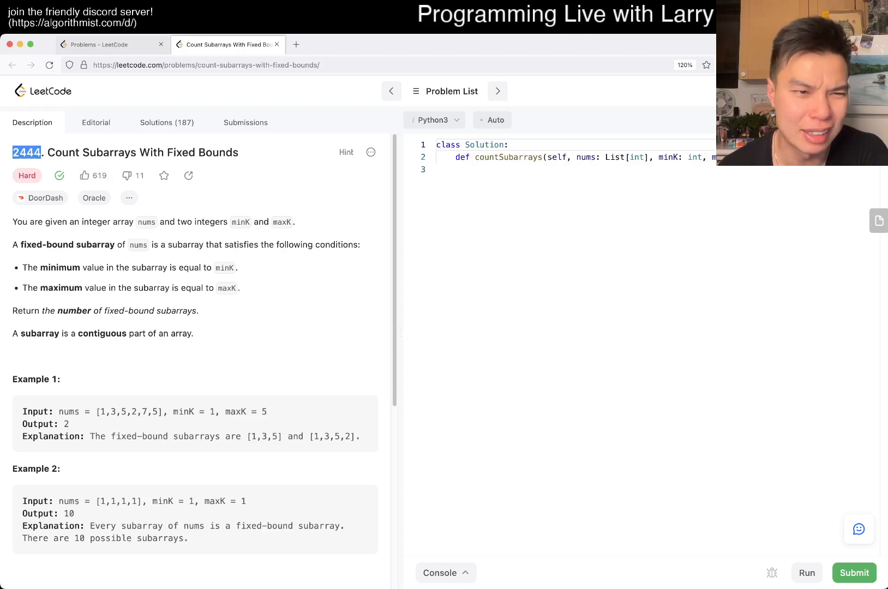
pyautogui.click(245, 122)
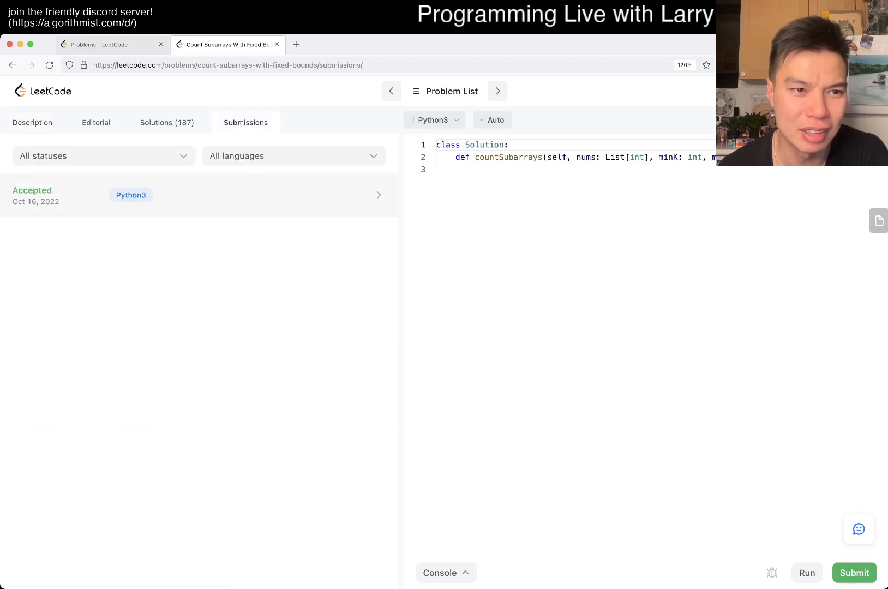
pyautogui.click(32, 122)
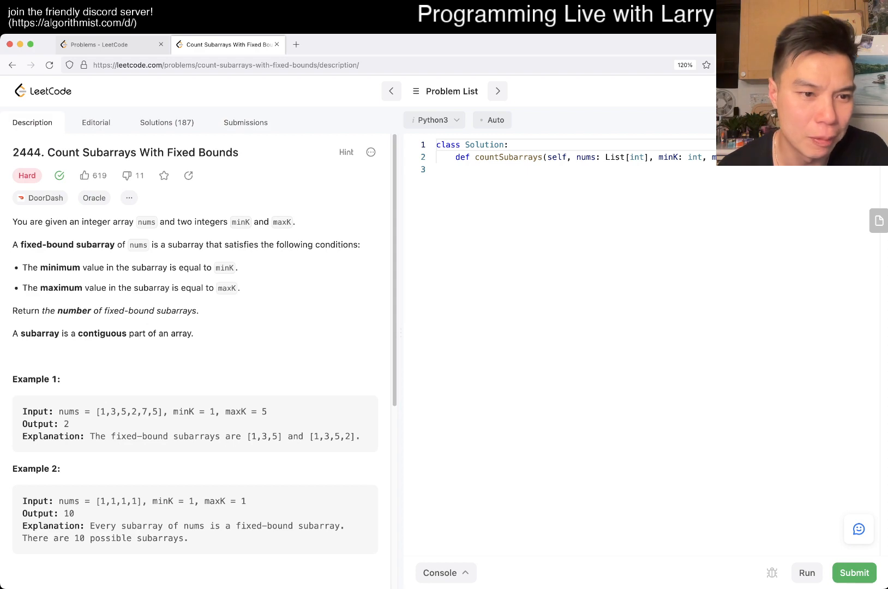
pyautogui.click(106, 44)
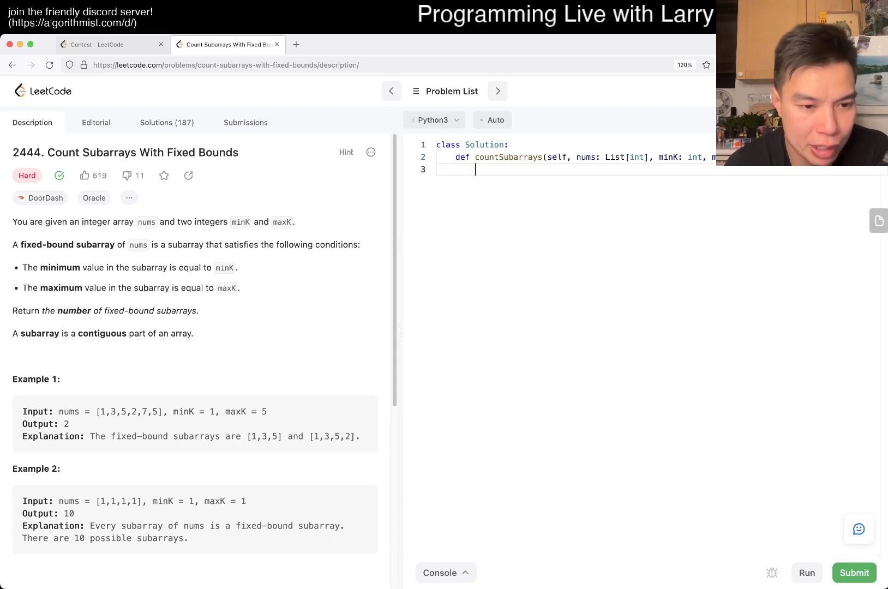
pyautogui.scroll(-3)
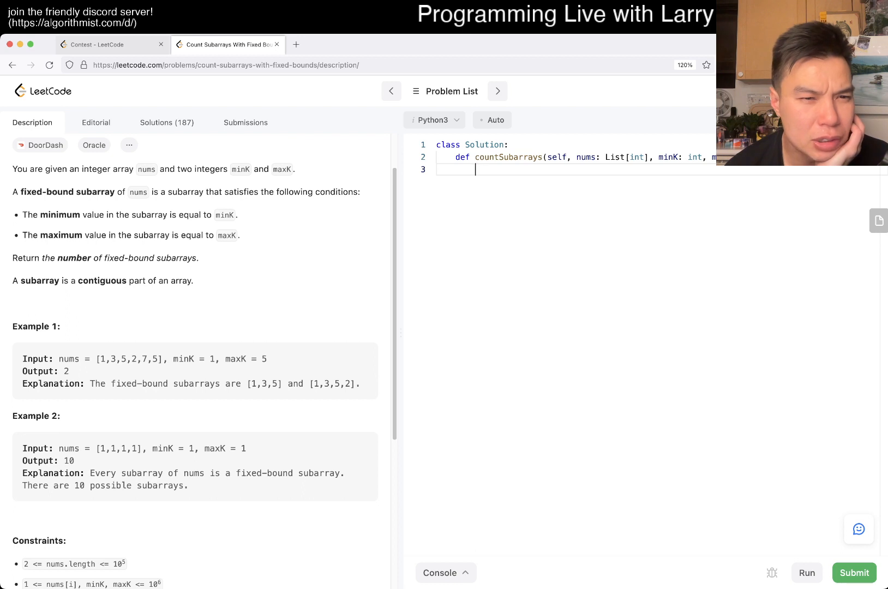
# Reread the statement, highlighting the minK condition, while setting up an empty docstring for notes.
pyautogui.moveTo(176, 215); pyautogui.dragTo(236, 214)
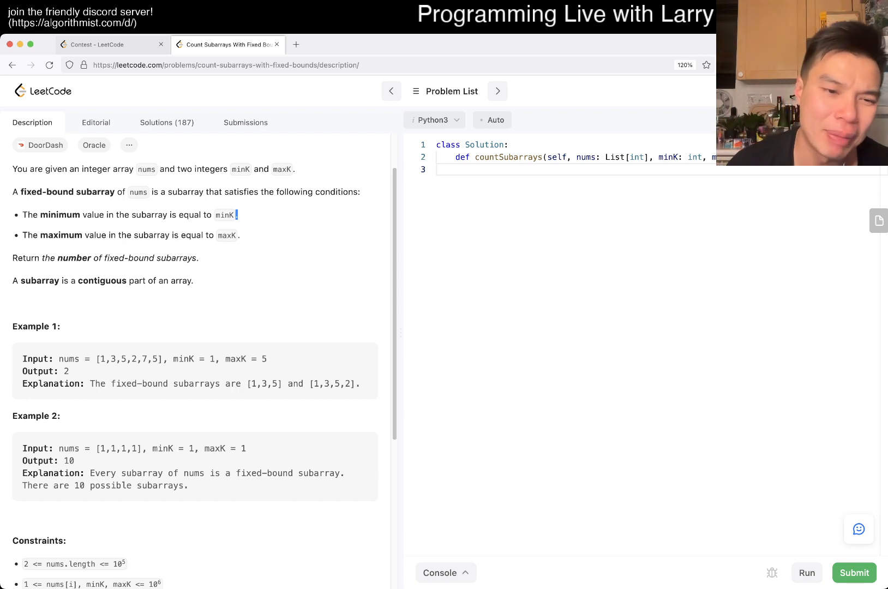
pyautogui.moveTo(151, 449); pyautogui.dragTo(225, 448)
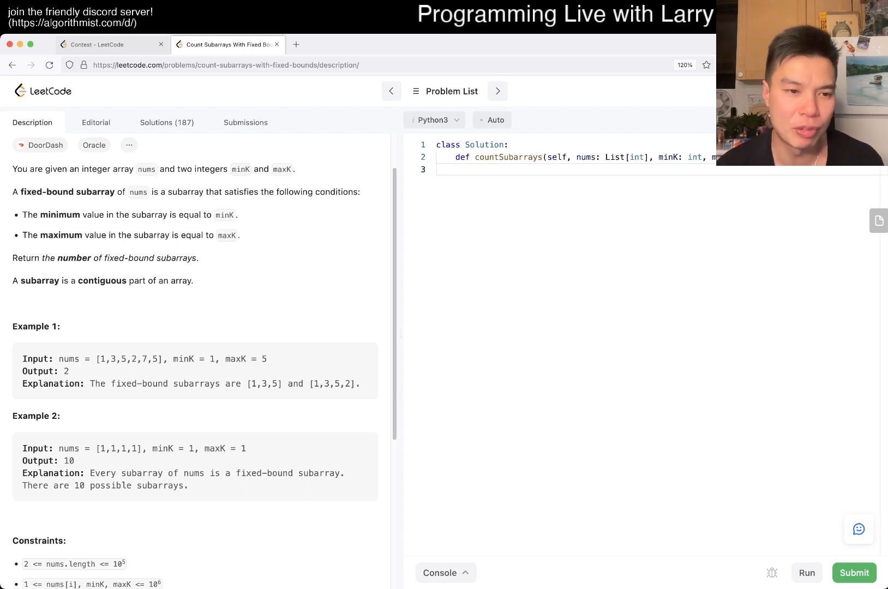
pyautogui.moveTo(102, 359); pyautogui.dragTo(158, 359)
pyautogui.write('"""')
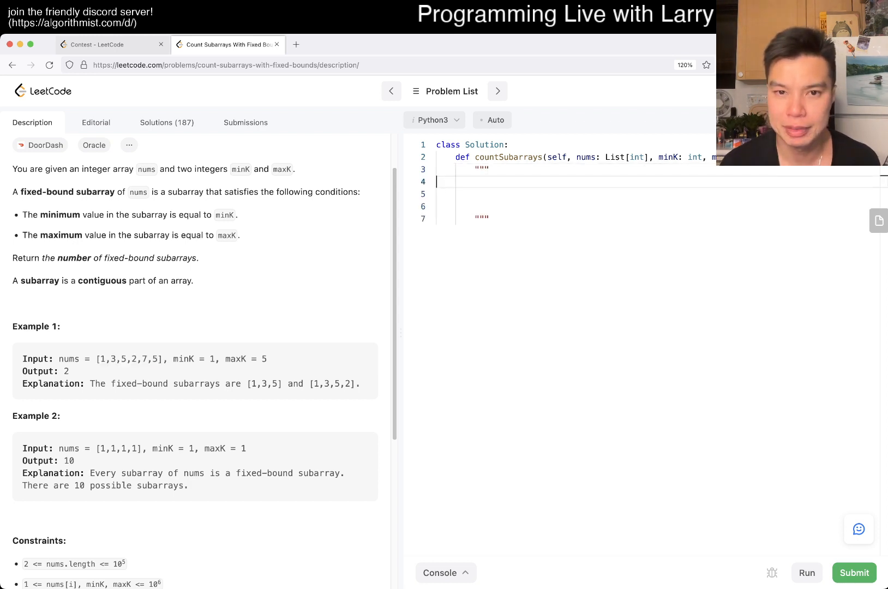
# Write the sample array [2,4,1,3,5,2,7,5] in the docstring with ^ markers beneath it.
pyautogui.write('[1,3,5,2,7,5]')
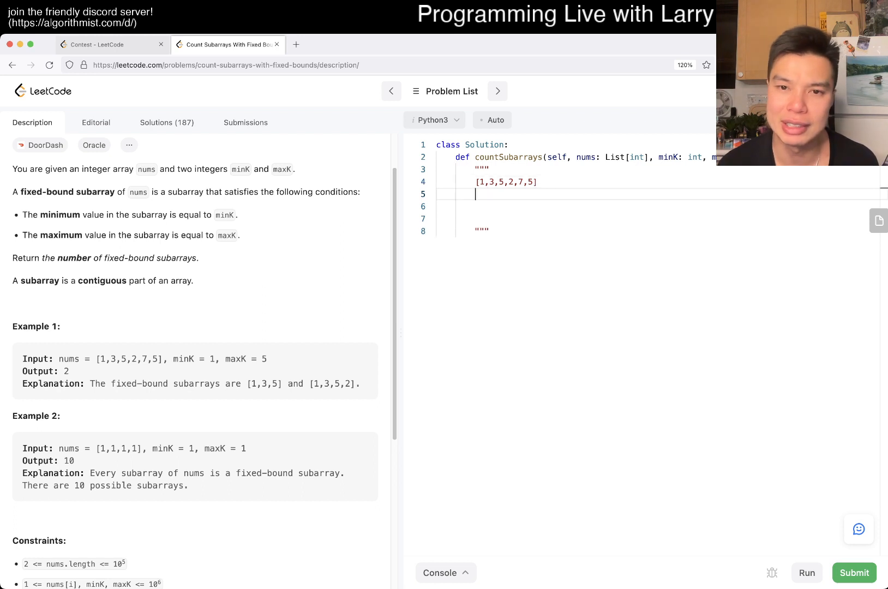
pyautogui.write('^   ^     ^')
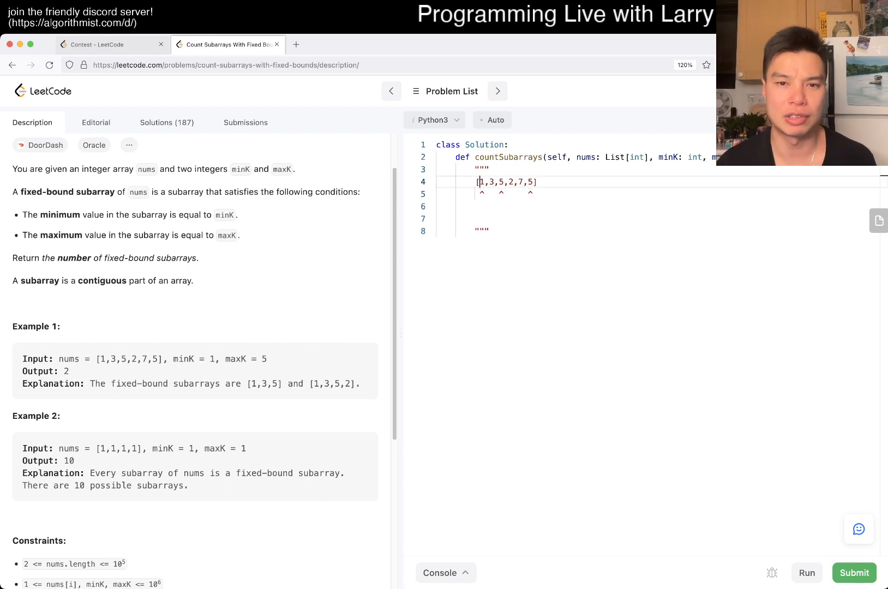
pyautogui.write('2,5')
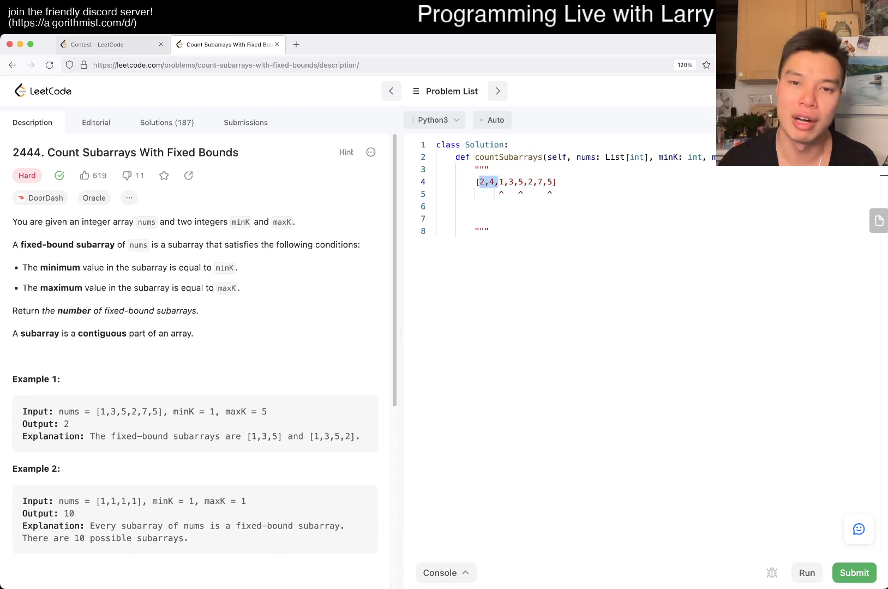
# Edit the note array to [2,5,1,3,5,2,7,5] and delete the caret and count lines.
pyautogui.write('3')
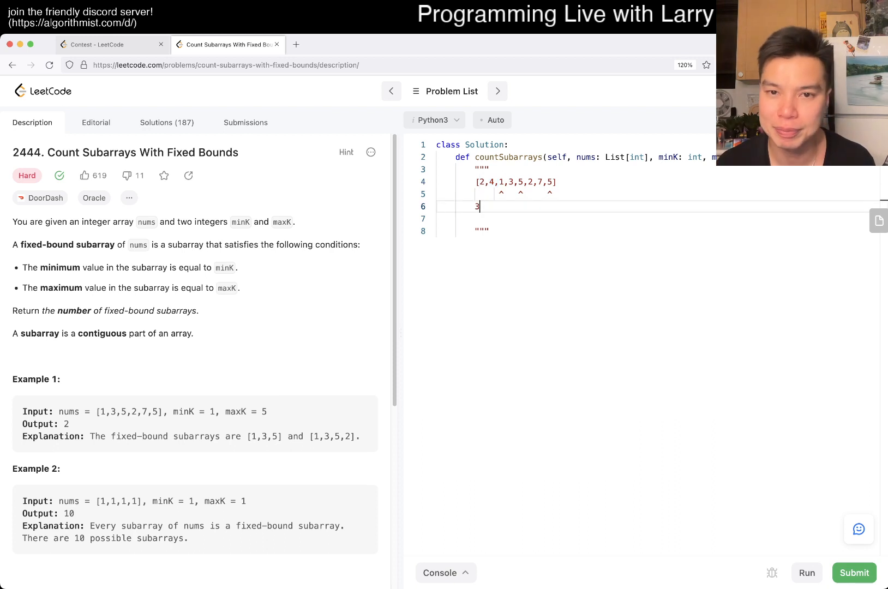
pyautogui.moveTo(528, 182); pyautogui.dragTo(551, 182)
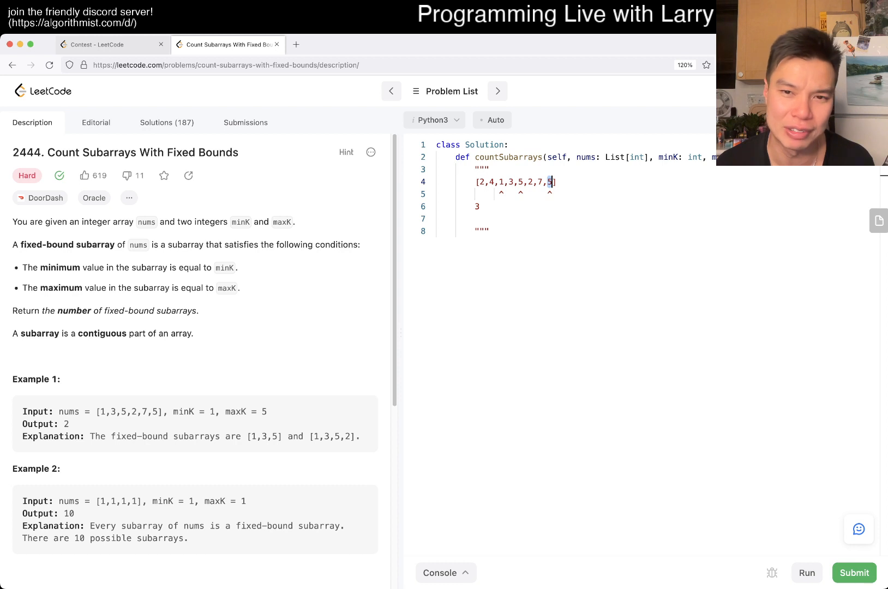
pyautogui.moveTo(498, 182); pyautogui.dragTo(523, 182)
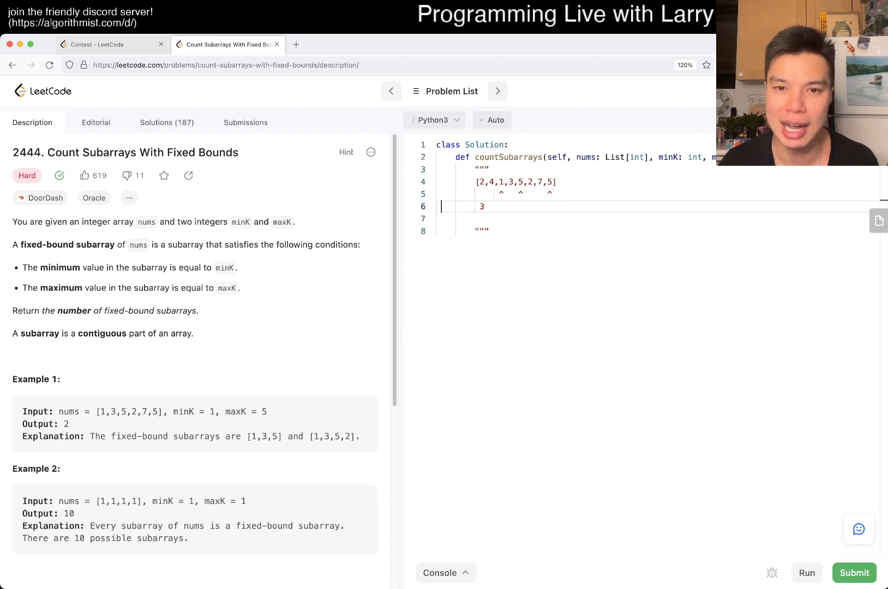
pyautogui.write('*')
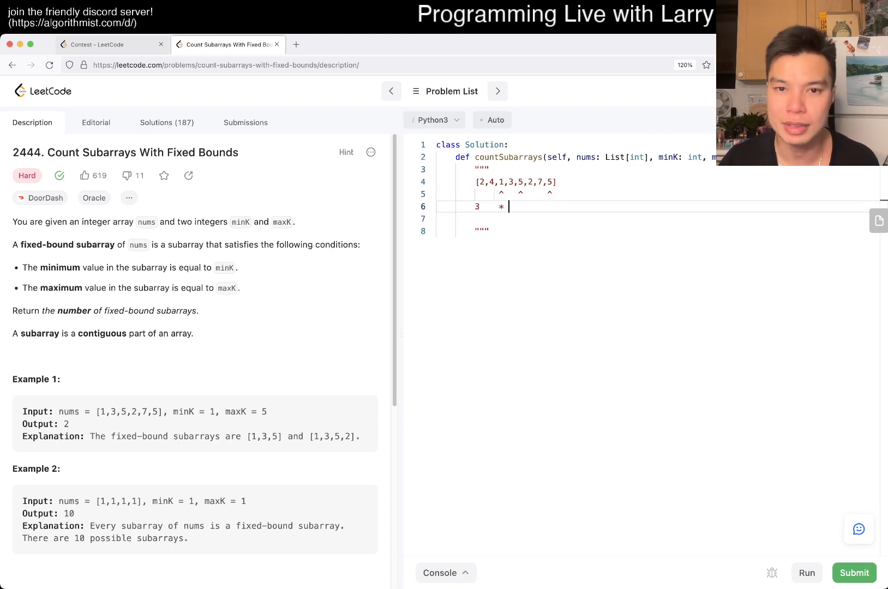
pyautogui.write('2')
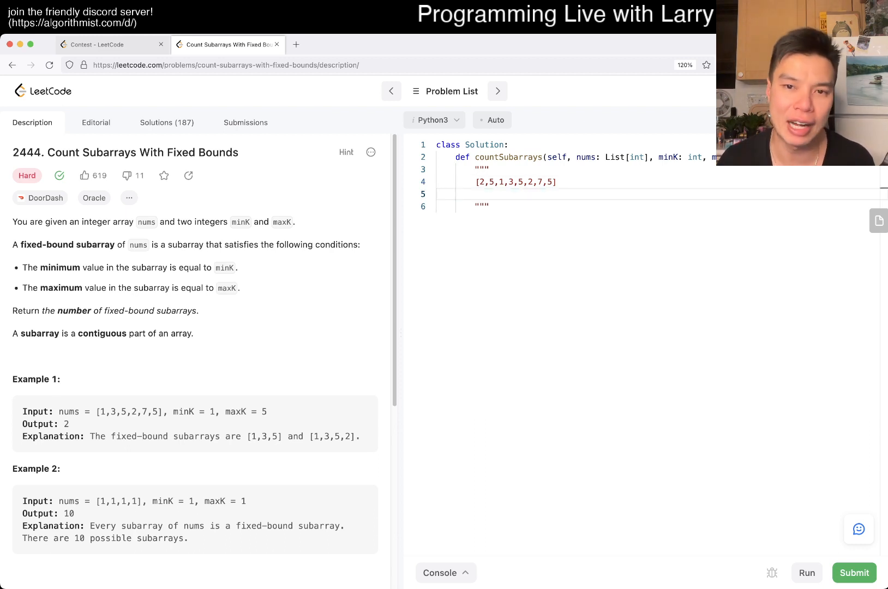
# Delete the 7 from the note array and bracket the halves [2,5,1,3,5,2] and [5].
pyautogui.doubleClick(539, 182)
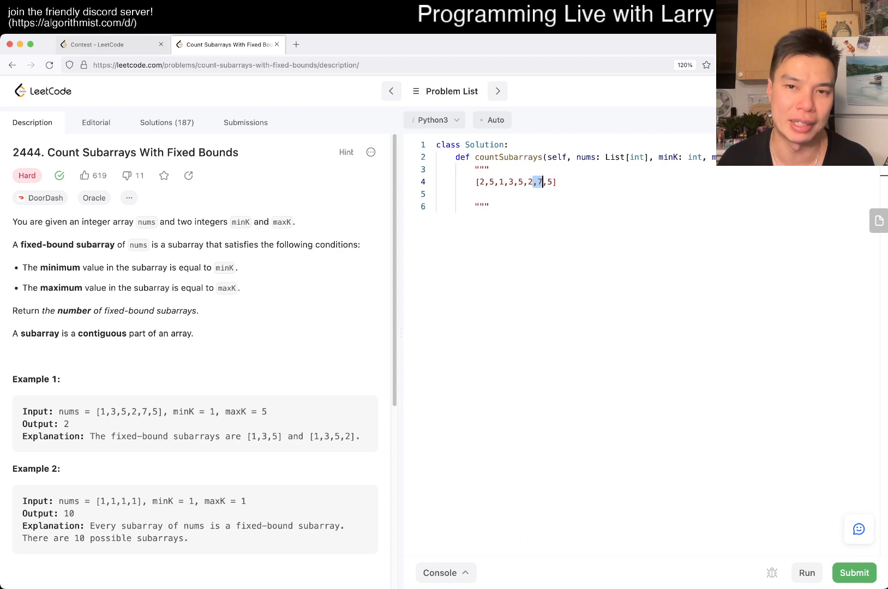
pyautogui.press('Backspace')
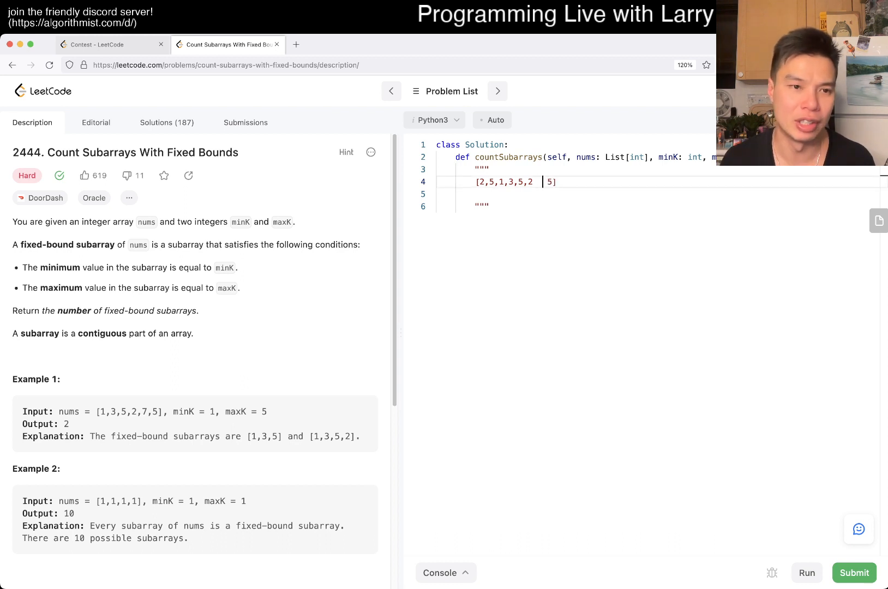
pyautogui.write('[]')
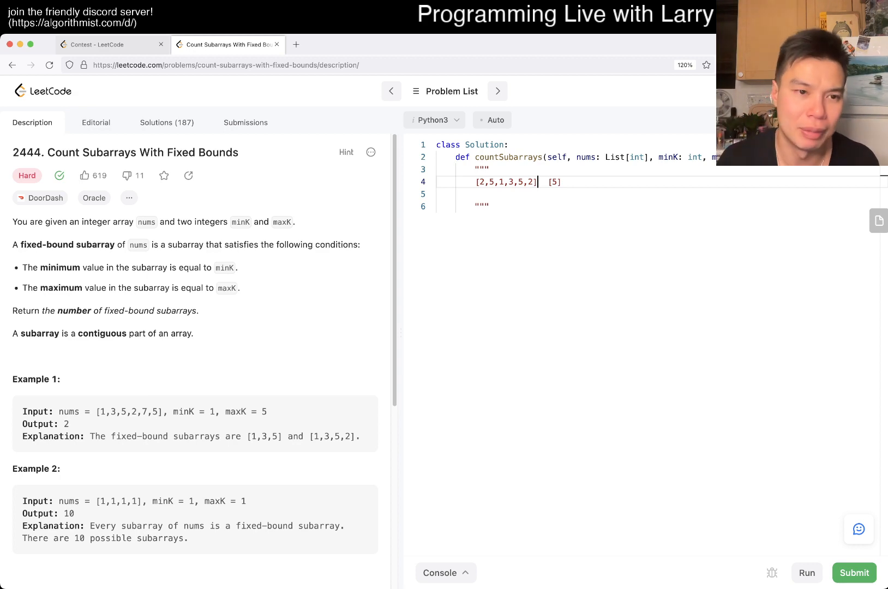
pyautogui.scroll(-3)
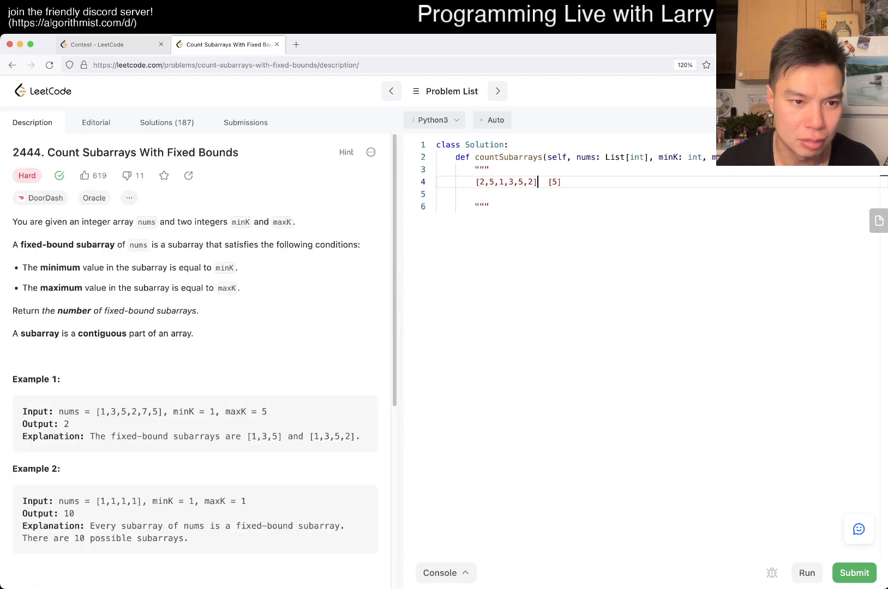
pyautogui.scroll(-3)
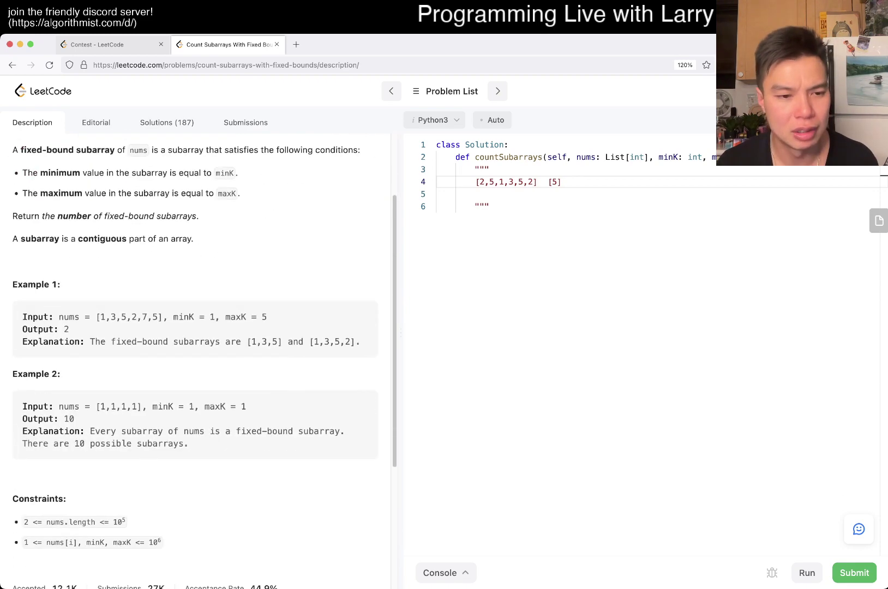
pyautogui.scroll(-3)
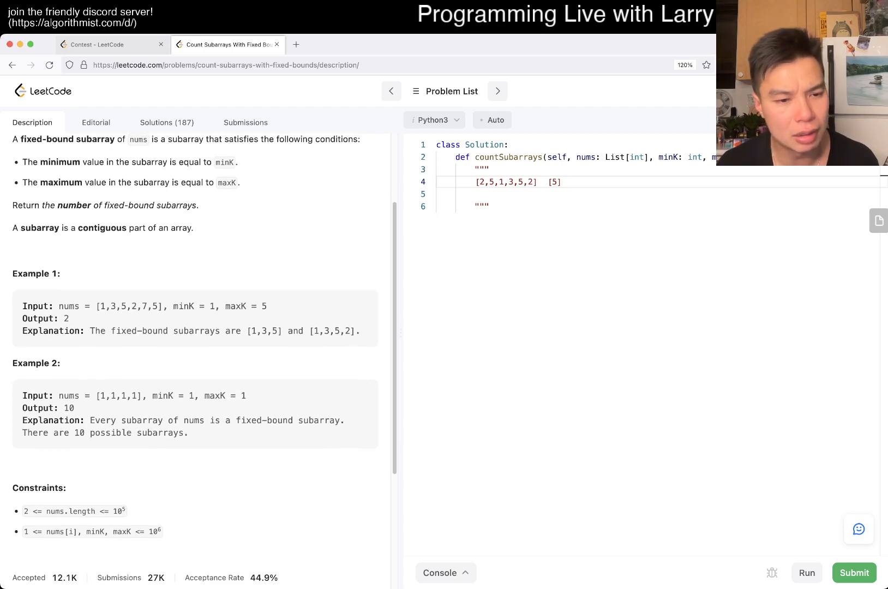
pyautogui.click(434, 120)
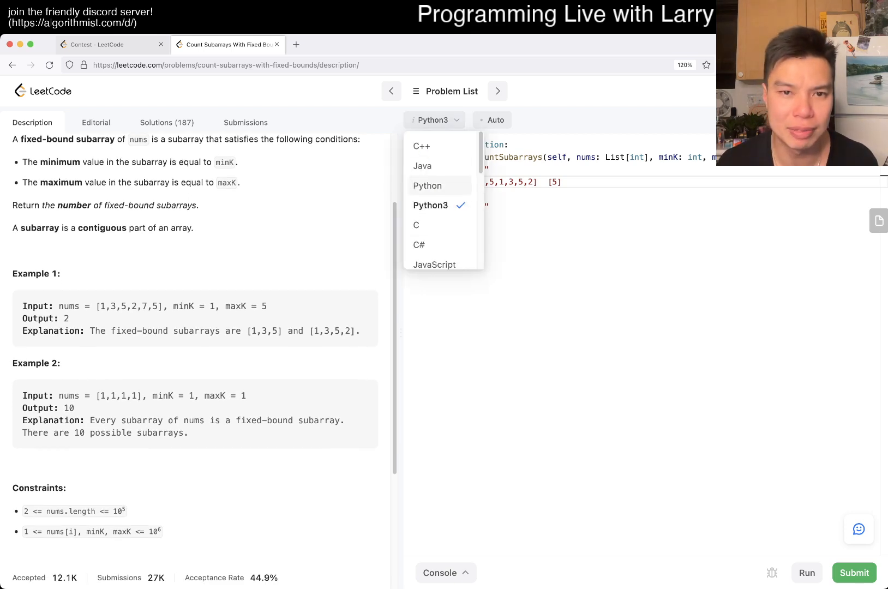
pyautogui.click(422, 166)
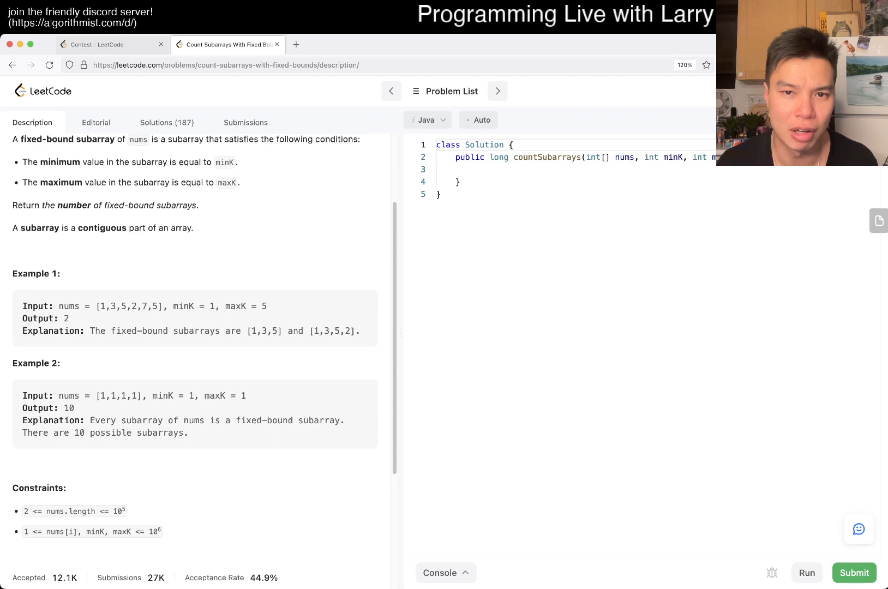
pyautogui.click(428, 120)
pyautogui.write('[2,5,1,3,5,2]  [5]')
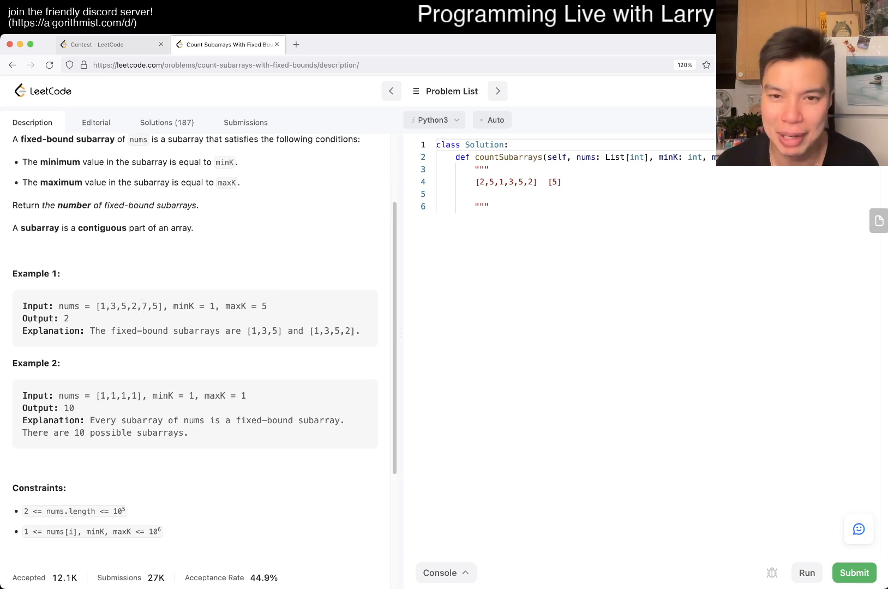
pyautogui.moveTo(478, 181); pyautogui.dragTo(539, 182)
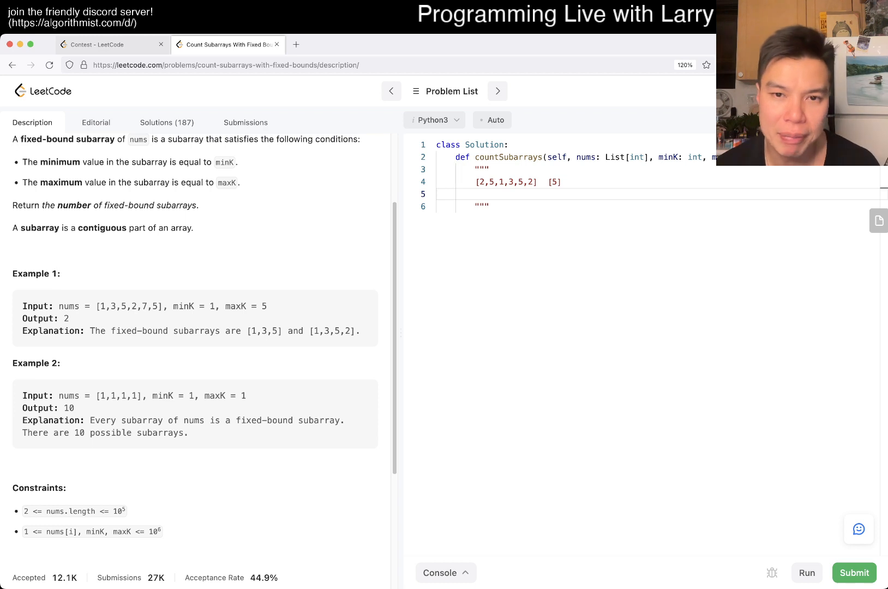
pyautogui.moveTo(490, 182); pyautogui.dragTo(508, 182)
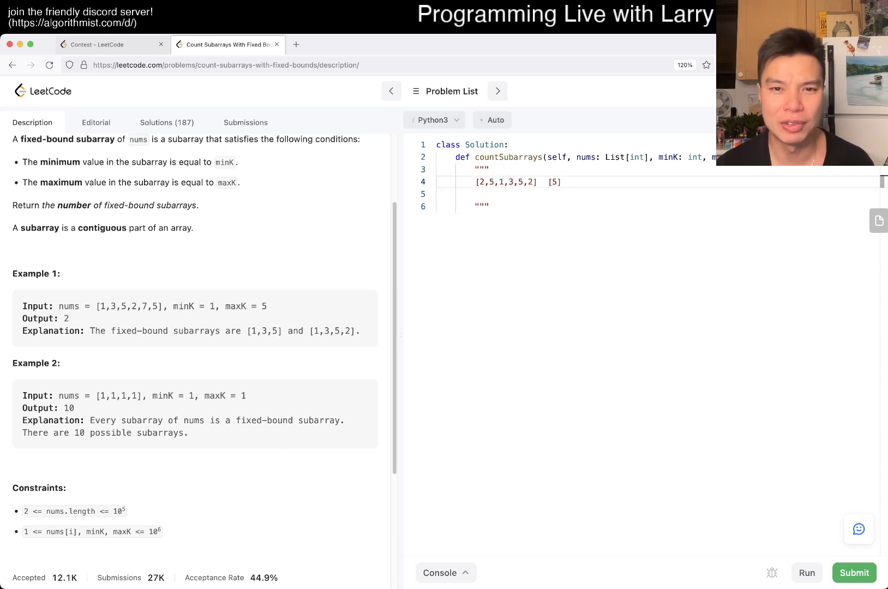
pyautogui.doubleClick(499, 182)
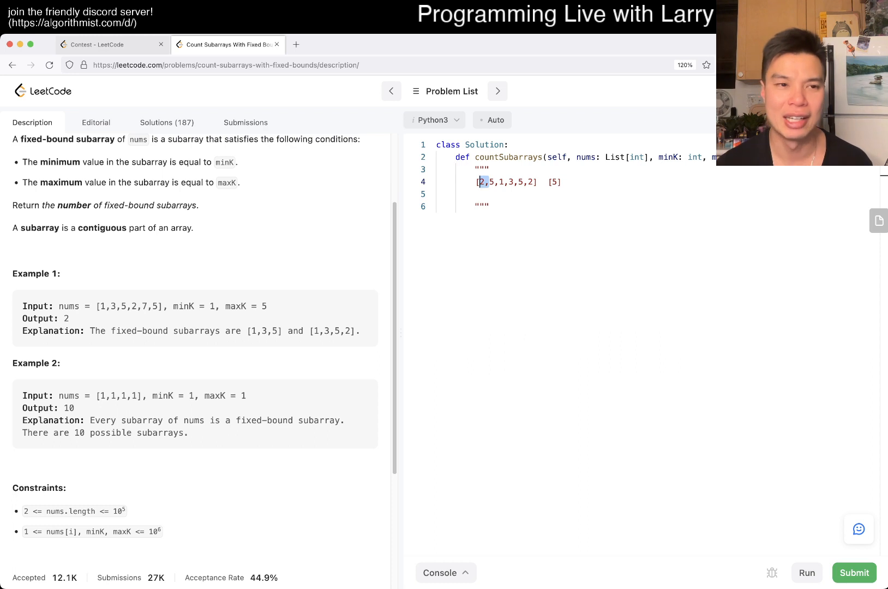
pyautogui.click(507, 181)
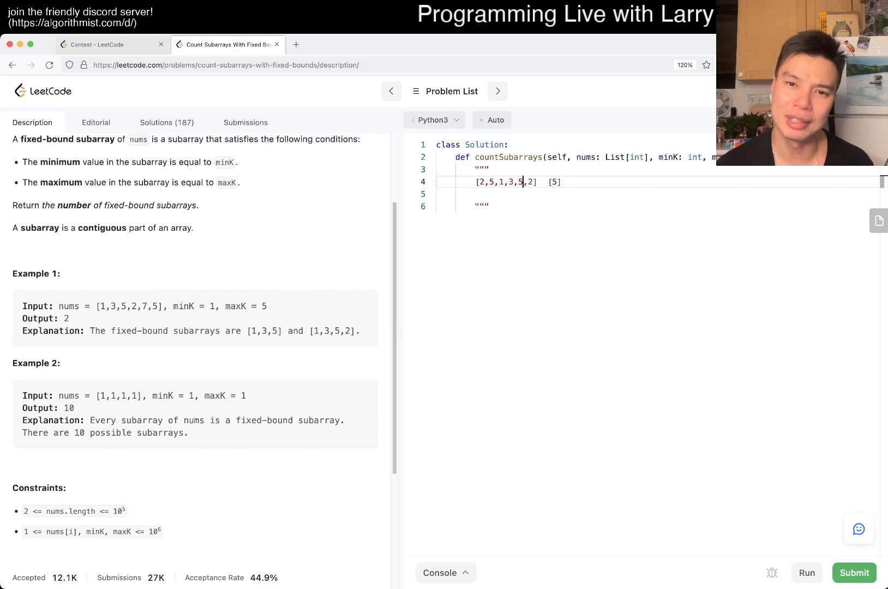
pyautogui.moveTo(507, 181); pyautogui.dragTo(525, 182)
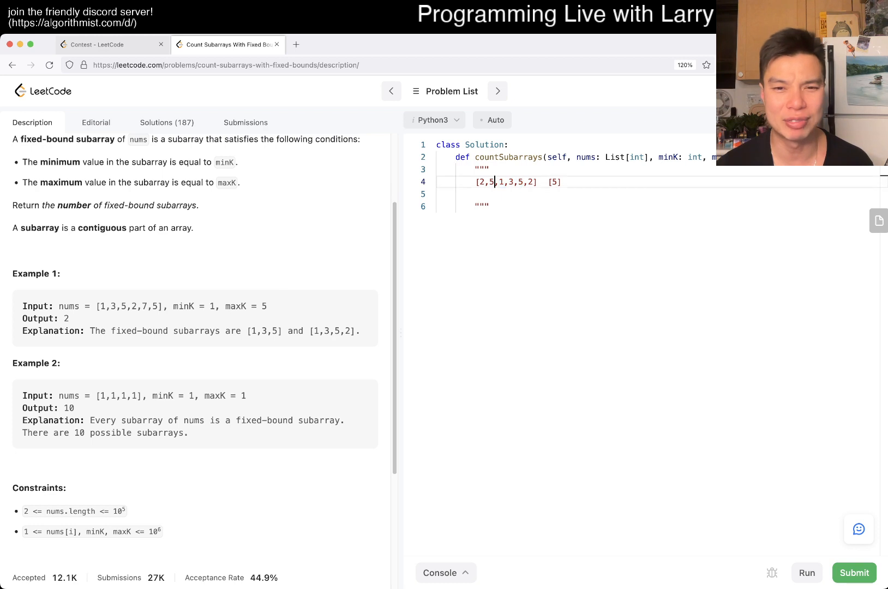
pyautogui.moveTo(476, 181); pyautogui.dragTo(495, 182)
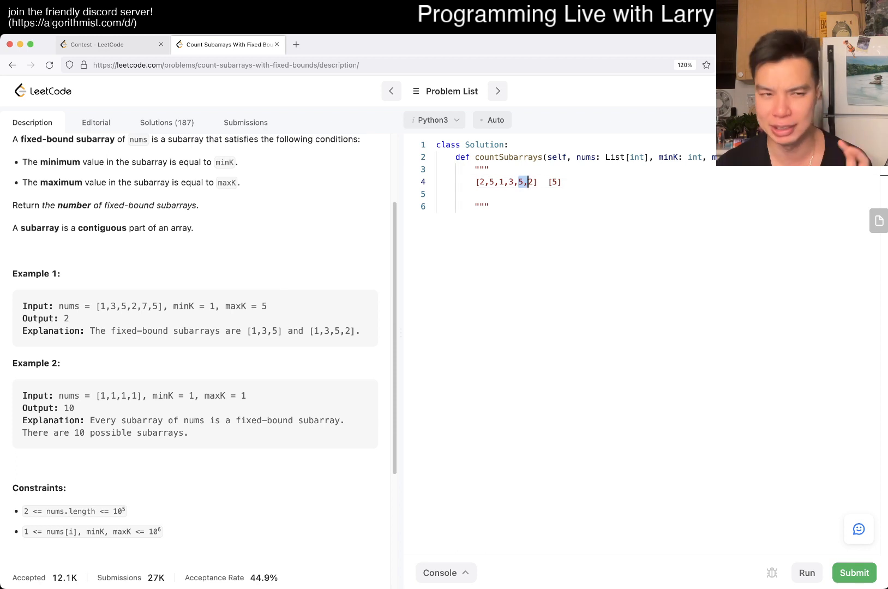
pyautogui.click(409, 182)
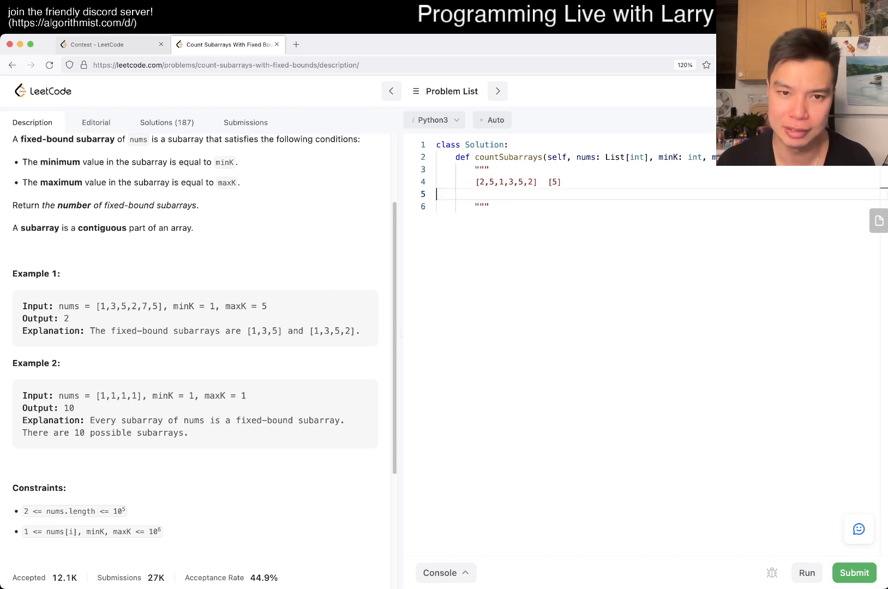
# Start the loop code with arr = [] and a check that x <= maxK.
pyautogui.press('Enter')
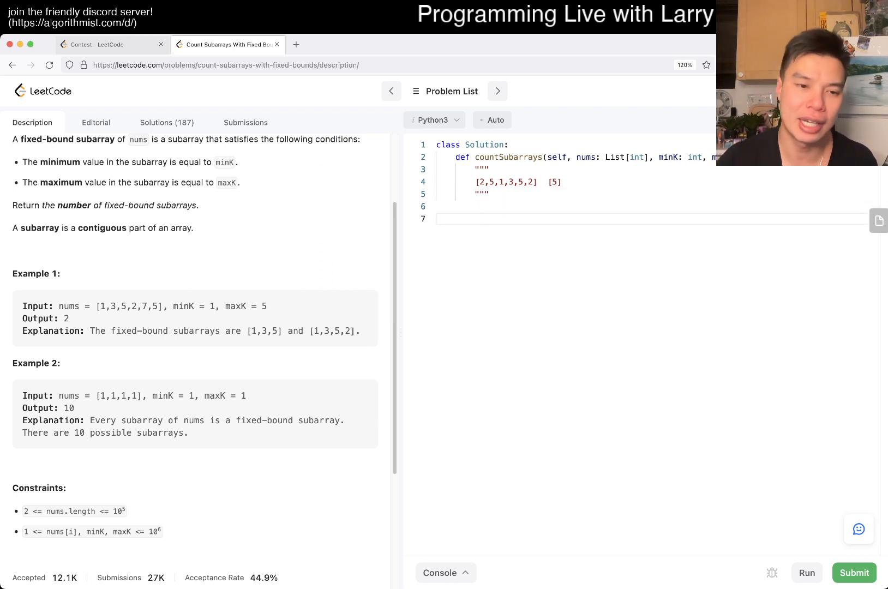
pyautogui.write('a')
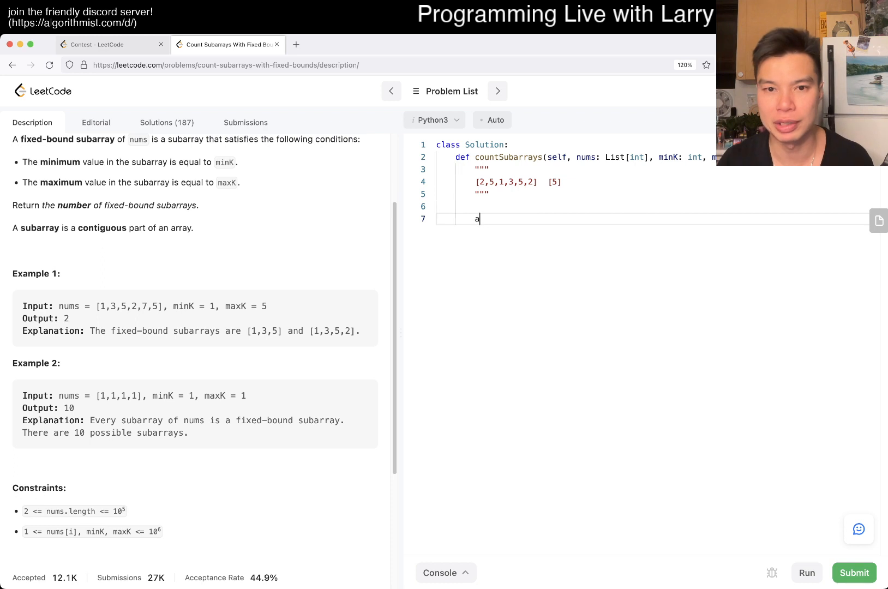
pyautogui.write('rr = []')
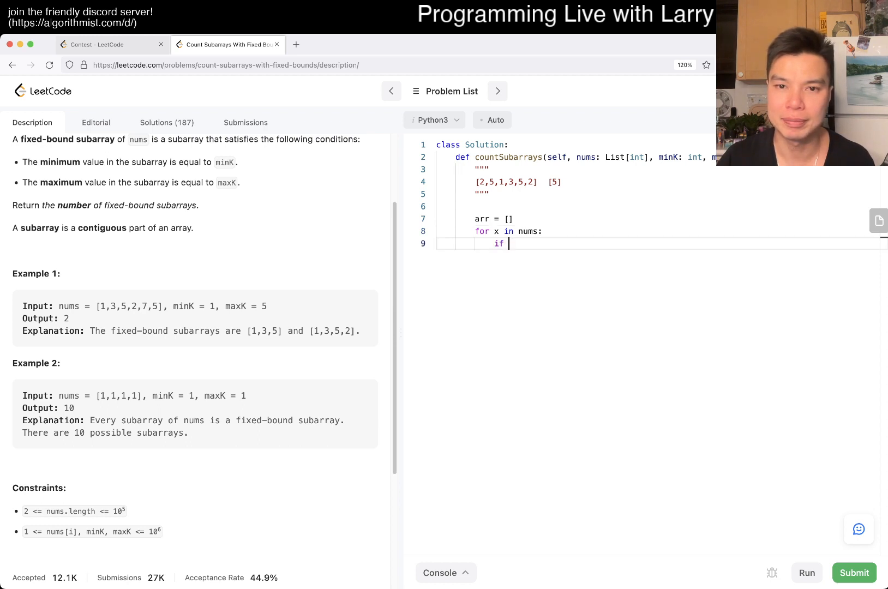
pyautogui.write('n')
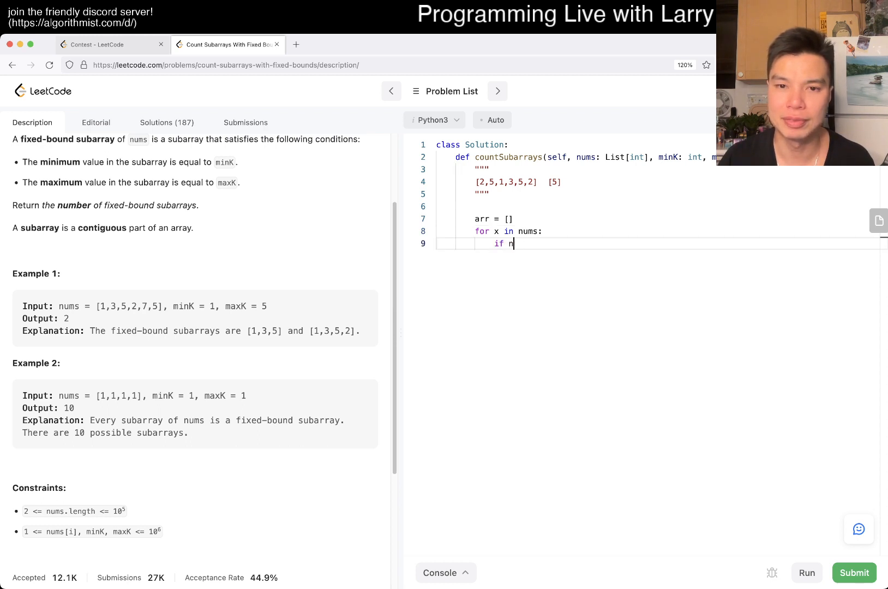
pyautogui.write('x')
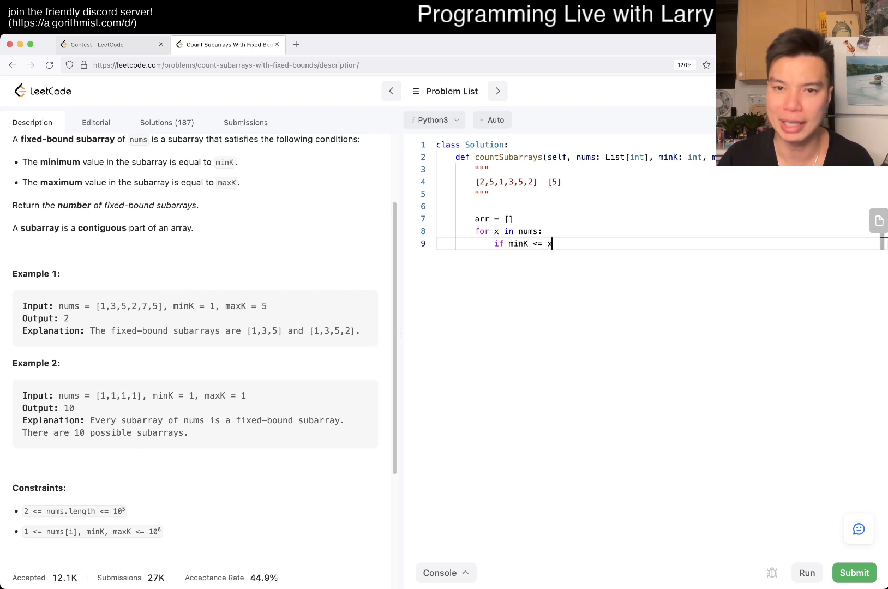
pyautogui.write('<= maxK:')
pyautogui.write('arr.append(x')
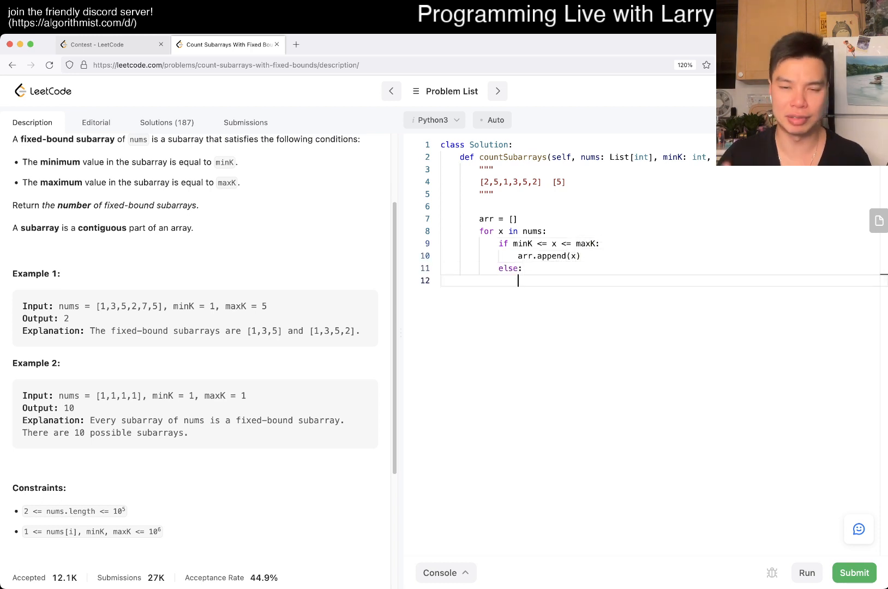
# Accumulate count += solve(arr), with count initialized to 0 and returned after the loop.
pyautogui.write('count')
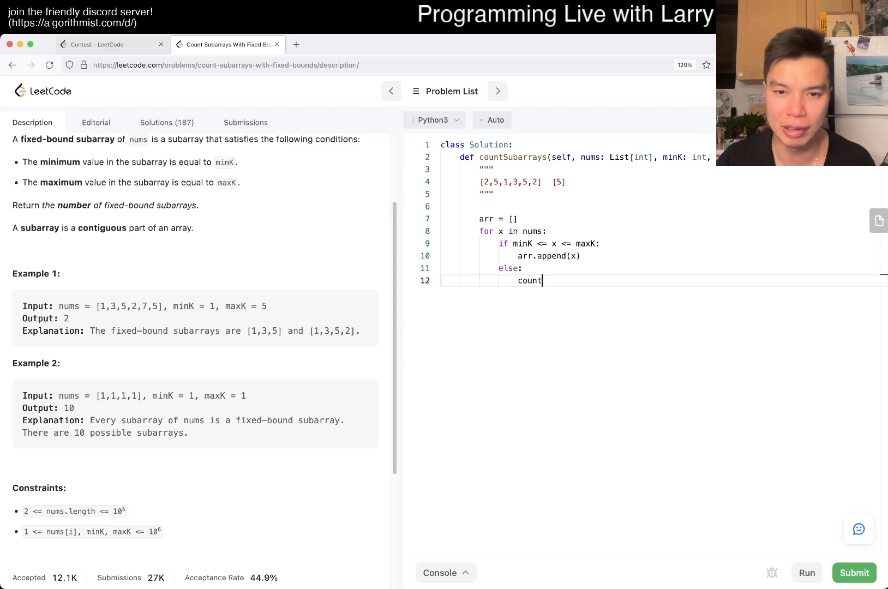
pyautogui.write('+= solve()')
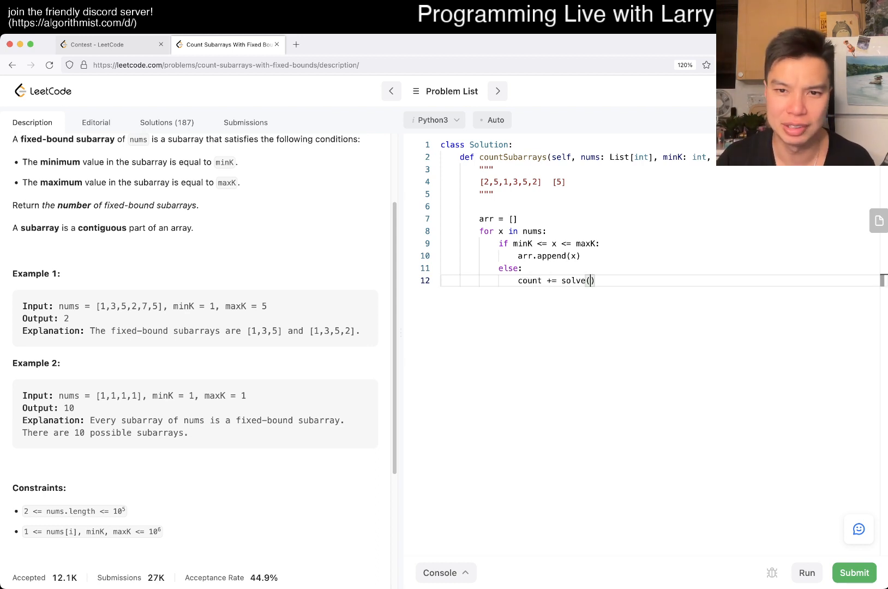
pyautogui.write('arr)')
pyautogui.write('arr = []')
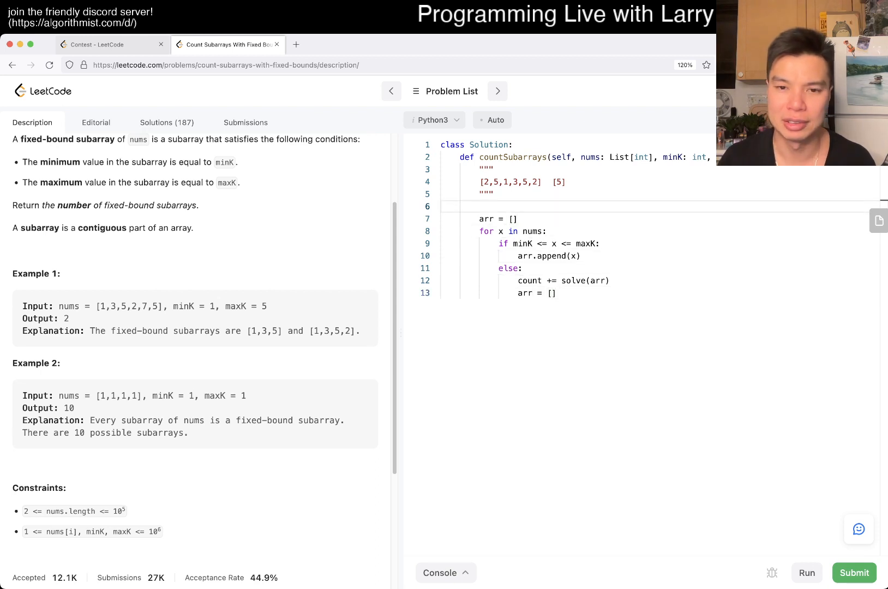
pyautogui.press('Enter')
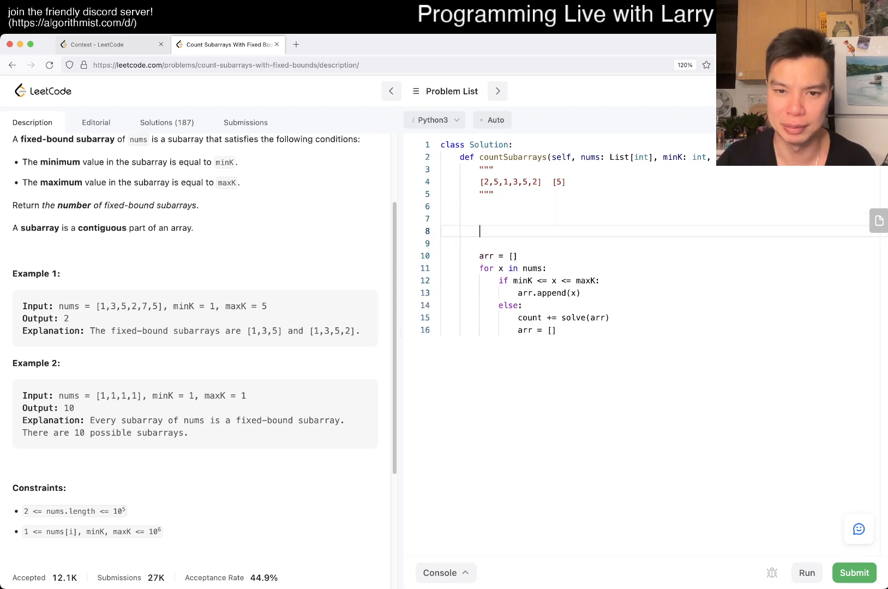
pyautogui.write('count = 0')
pyautogui.write('return count')
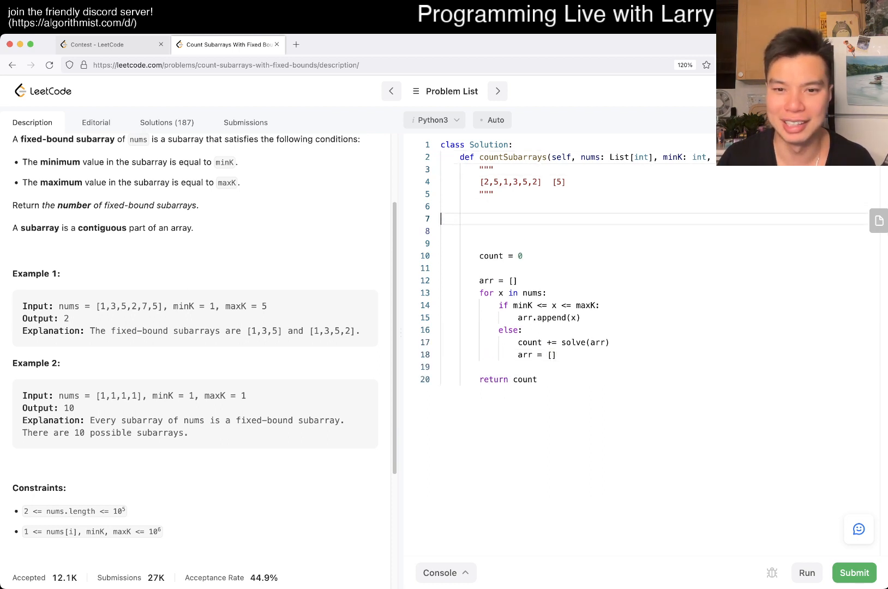
# Define solve(arr) with N = len(arr), lastMin/lastMax, count = 0 and a loop over range(N).
pyautogui.write('def solve(arr):')
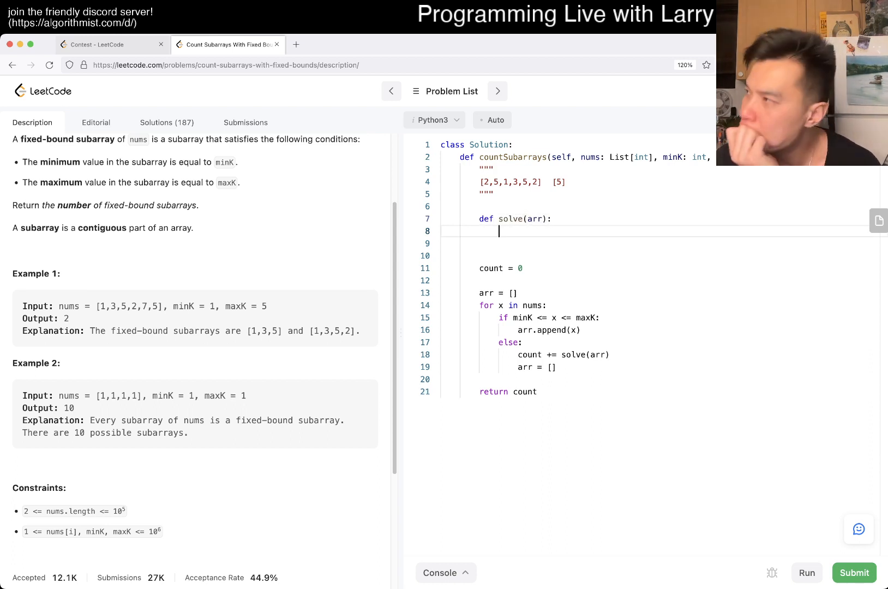
pyautogui.write('N = len')
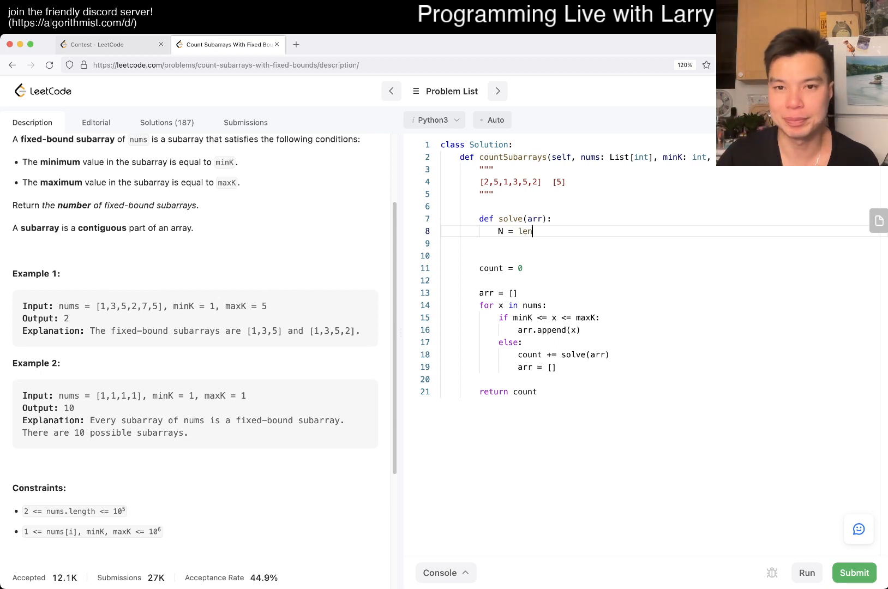
pyautogui.write('(arr)')
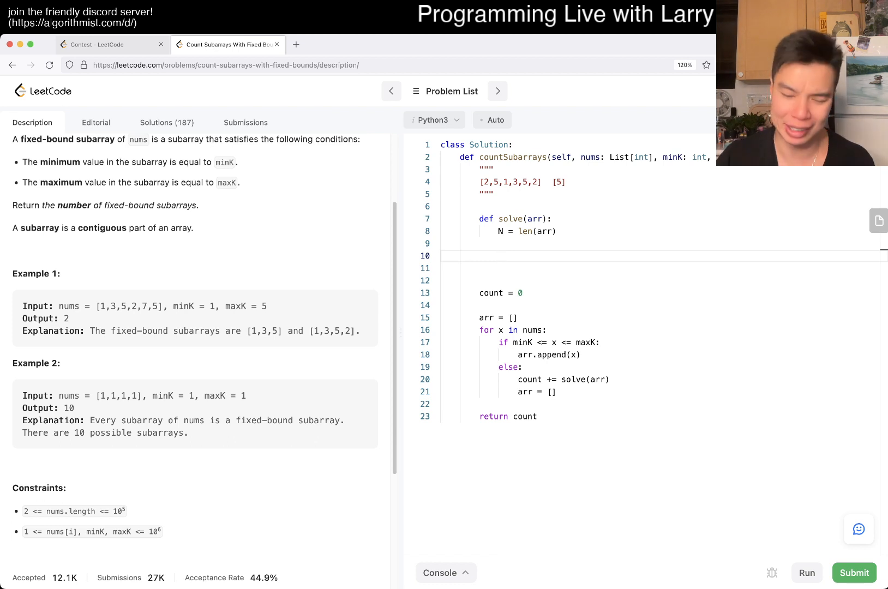
pyautogui.write('lastMin = lastMax = None')
pyautogui.click(661, 280)
pyautogui.write('for ')
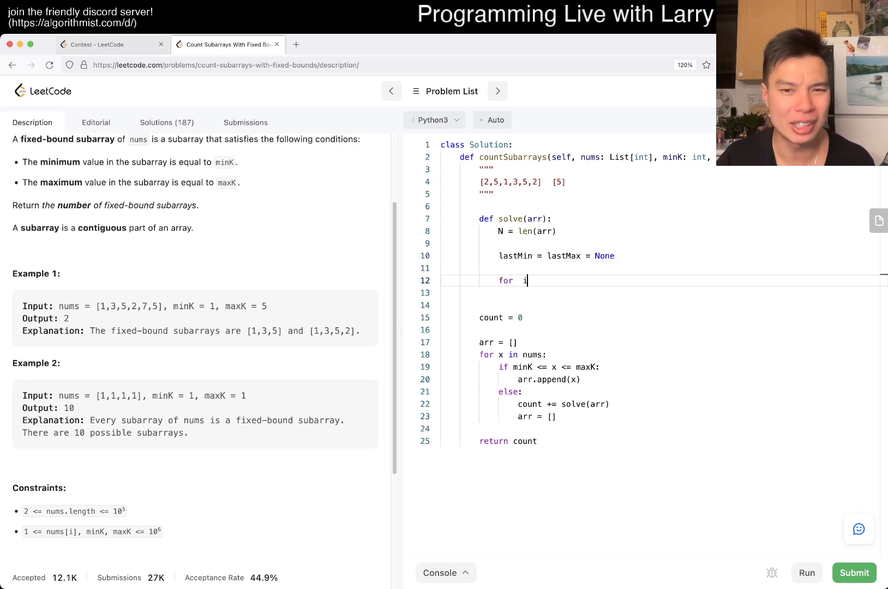
pyautogui.write('in range(N):')
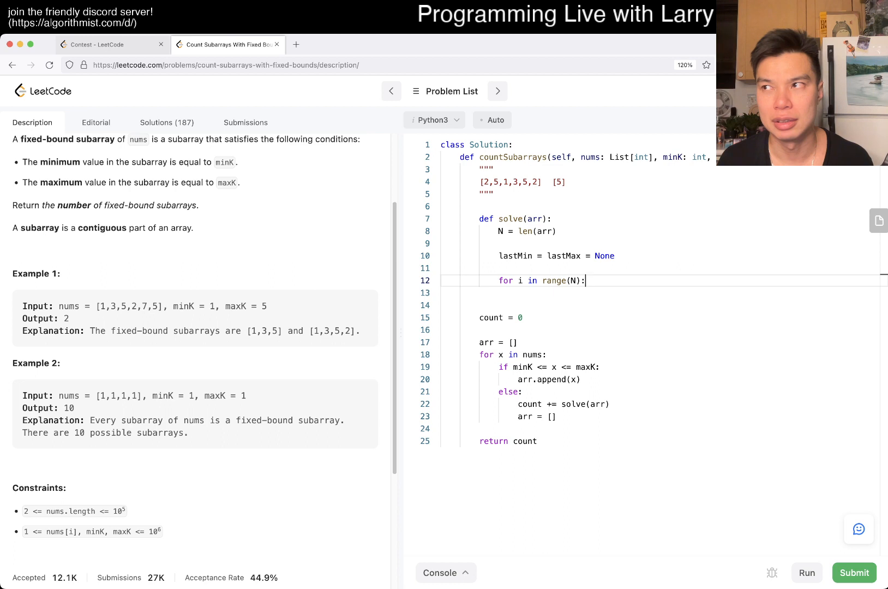
pyautogui.press('Enter')
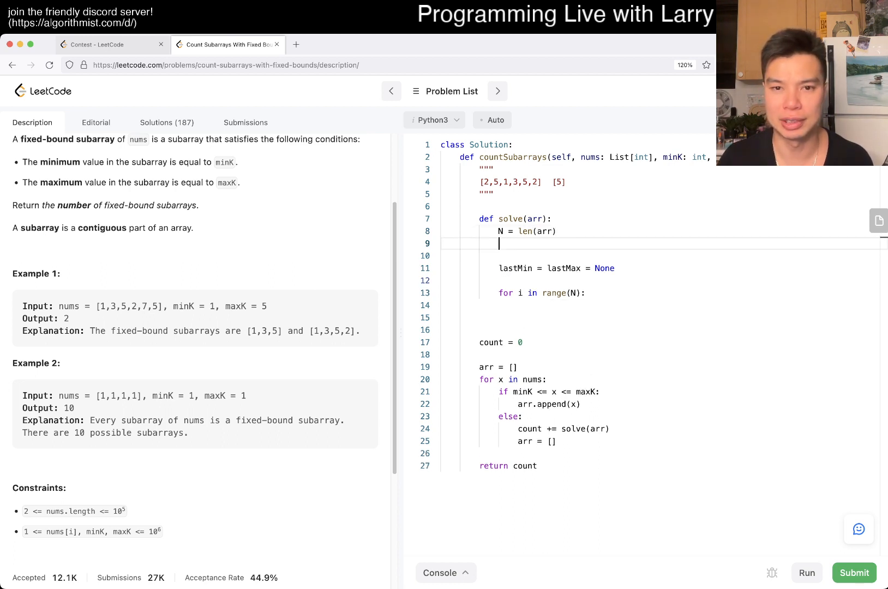
pyautogui.write('count = 0')
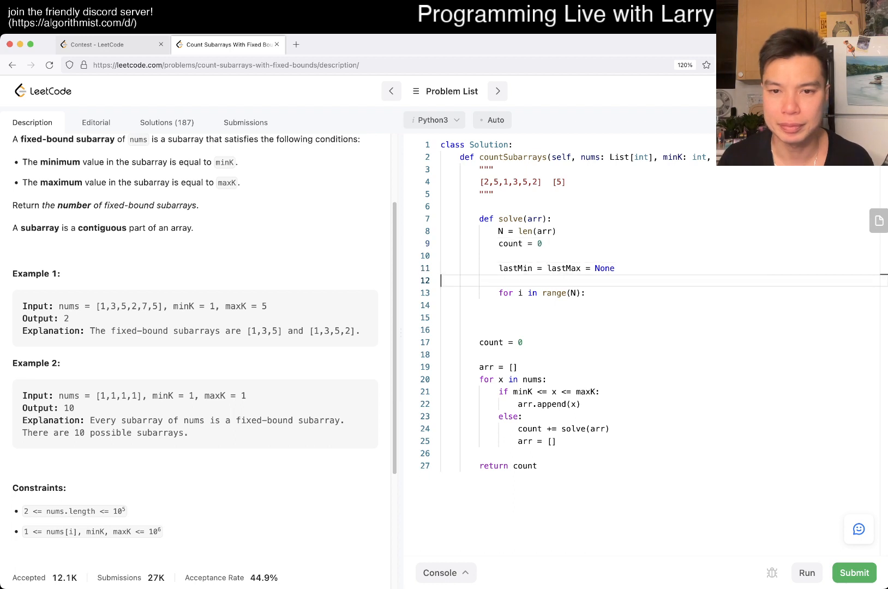
pyautogui.press('Backspace')
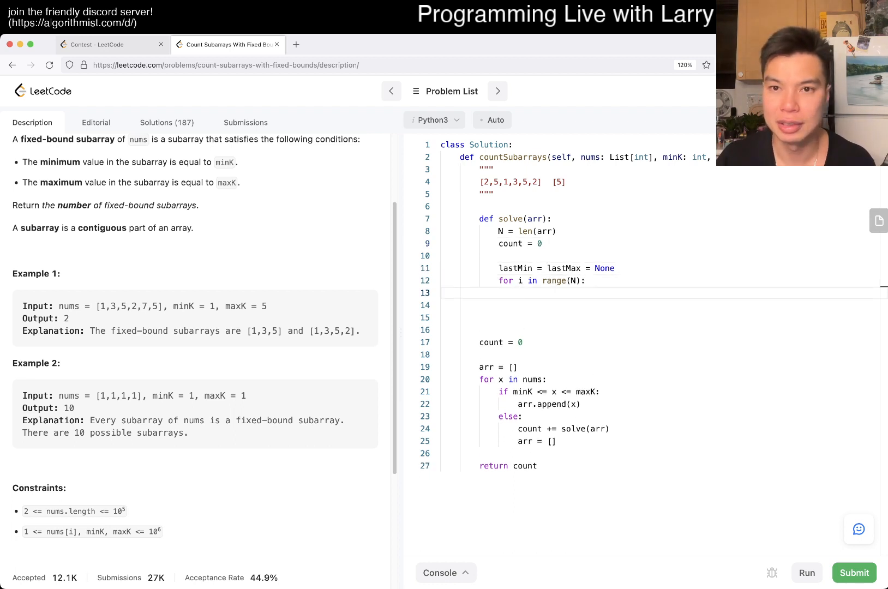
# Set lastMin or lastMax to i when arr[i] equals minK or maxK.
pyautogui.write('if arr[]')
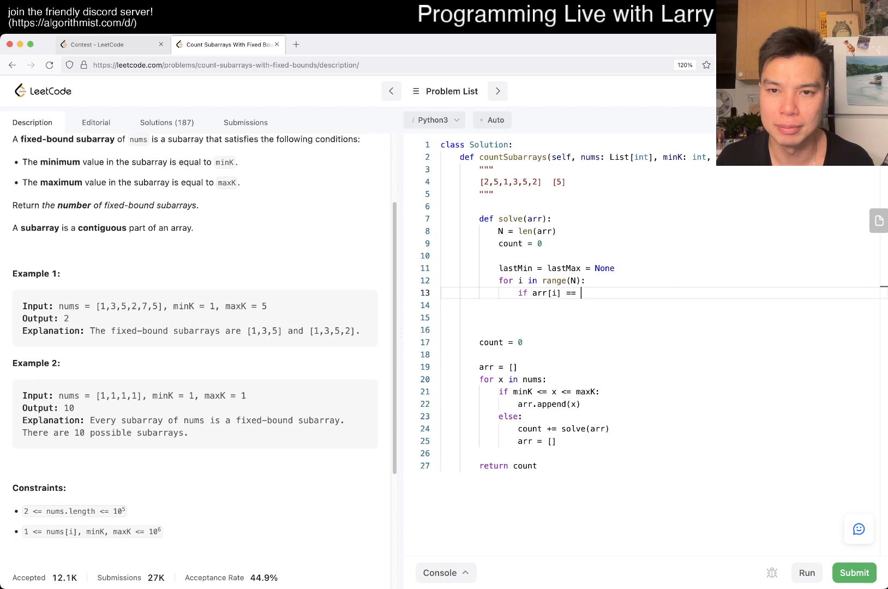
pyautogui.write('minK:')
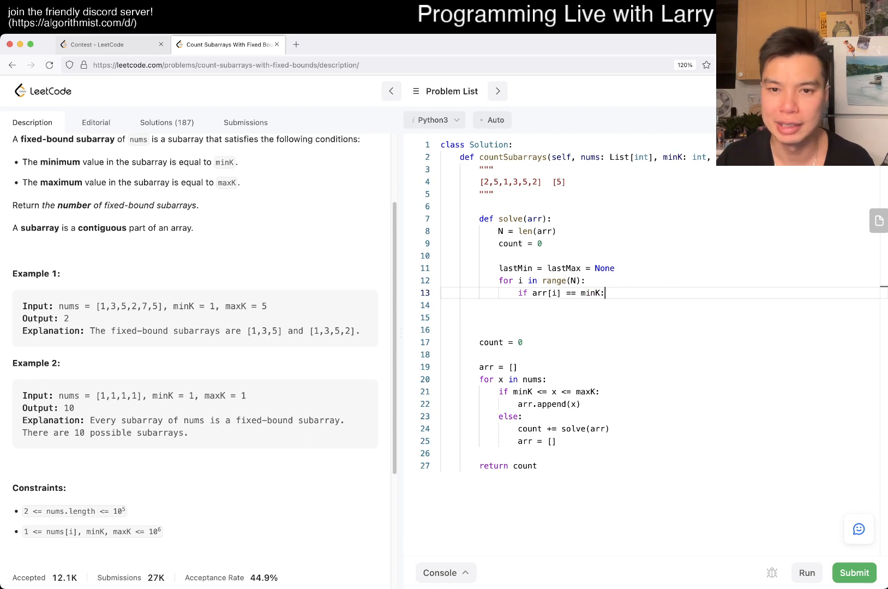
pyautogui.write('lastMin =')
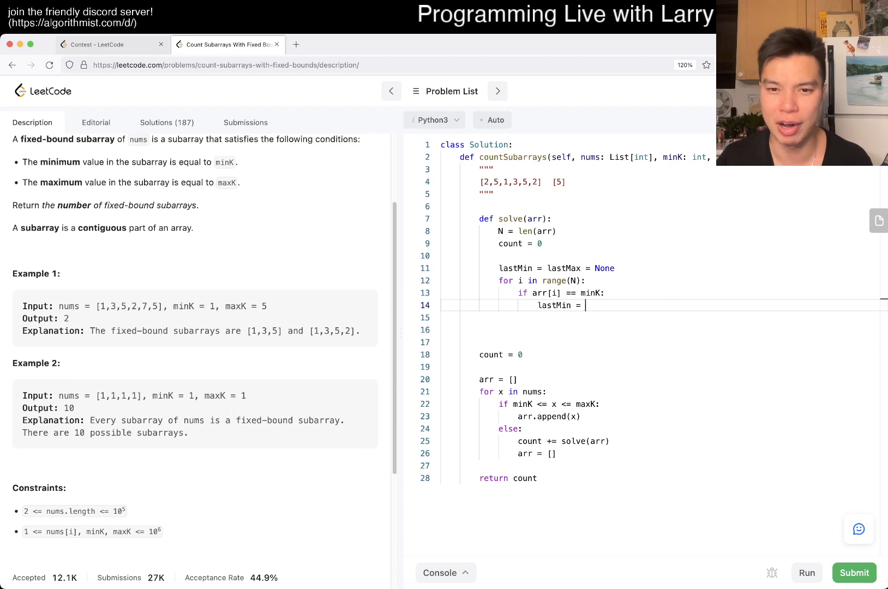
pyautogui.write('i')
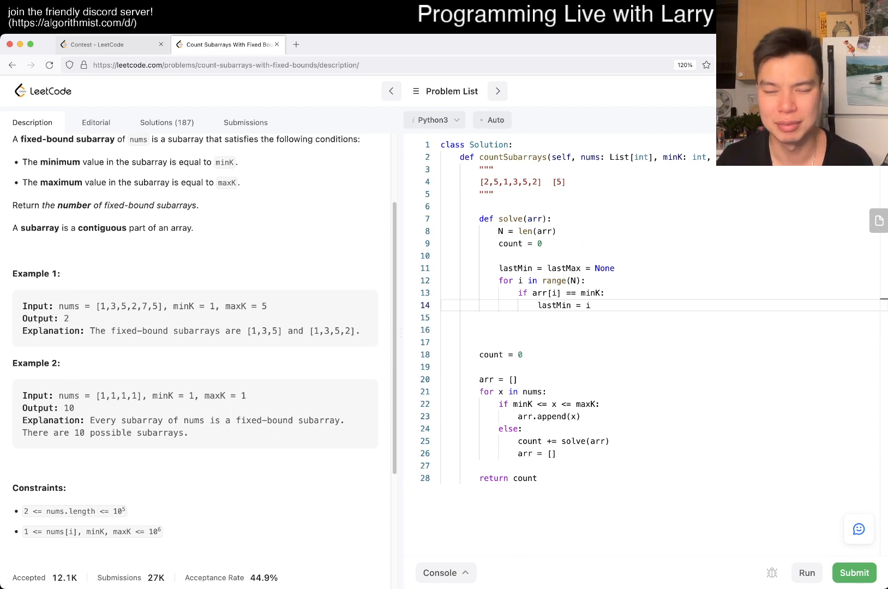
pyautogui.write('if arr[i] == max')
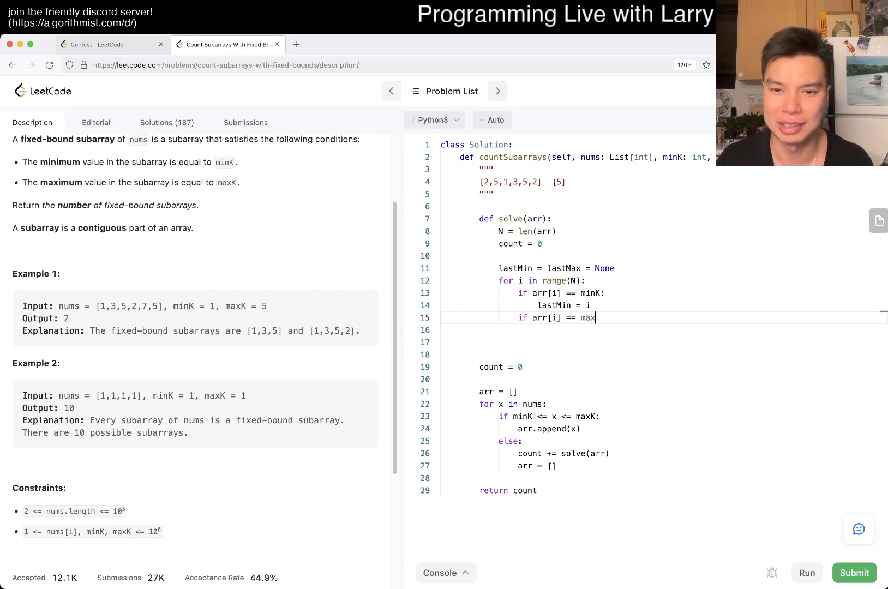
pyautogui.write('K:')
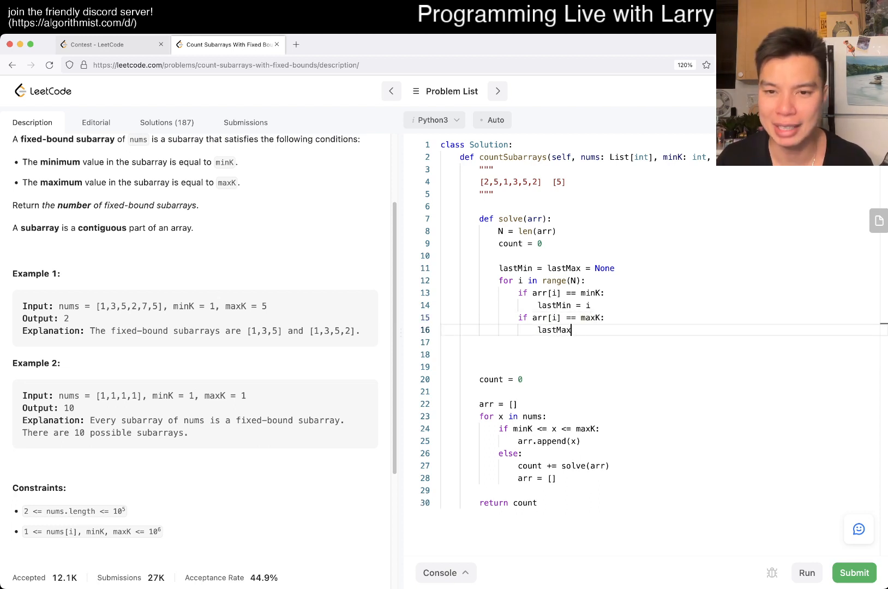
pyautogui.write('= i')
pyautogui.click(577, 355)
pyautogui.write('"""')
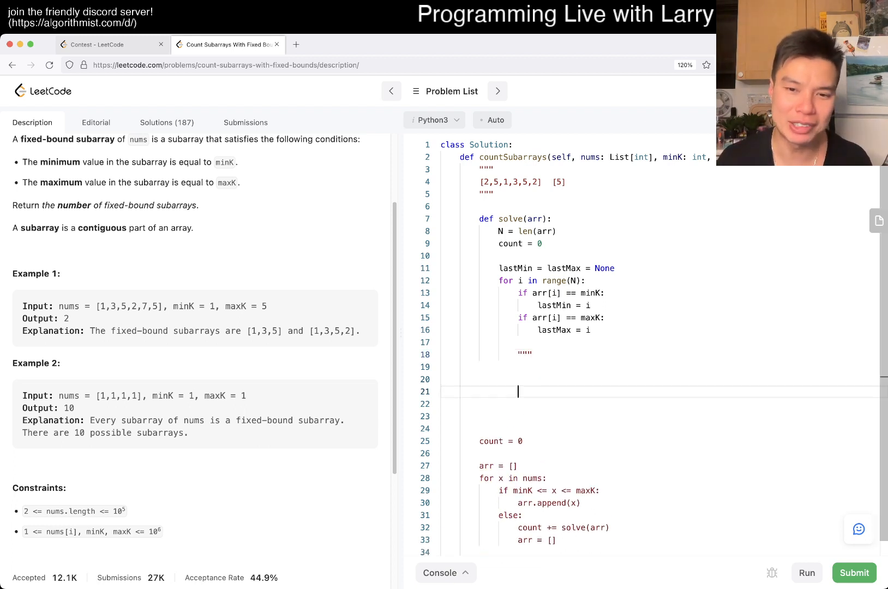
# Add count += min(lastMin, lastMax) + 1 inside the solve loop.
pyautogui.click(615, 268)
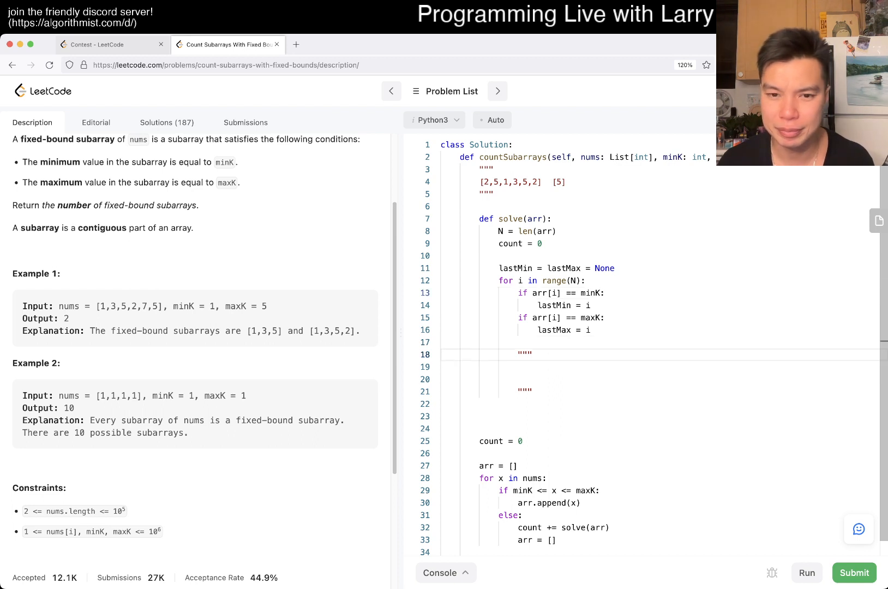
pyautogui.write('min')
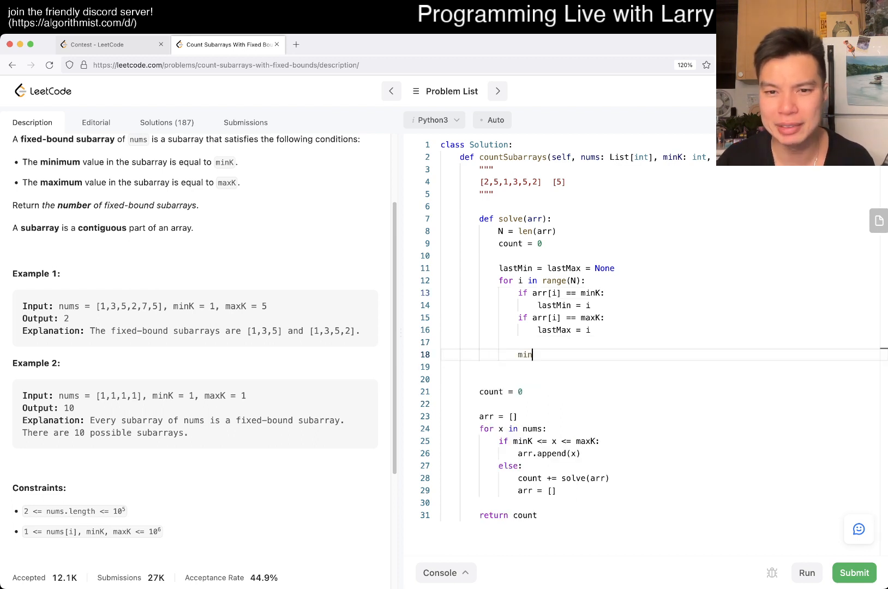
pyautogui.write('(lastMin, lastMax)')
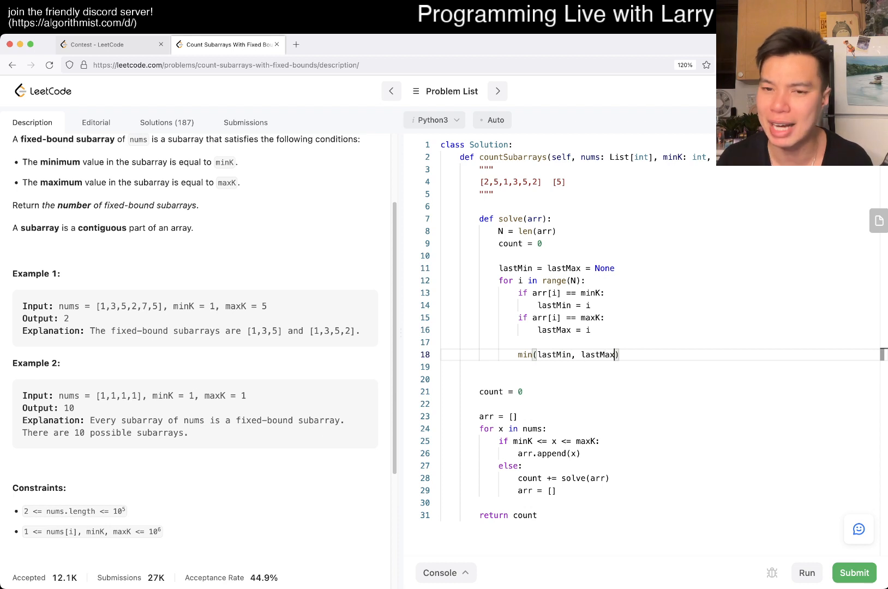
pyautogui.write('+ 1')
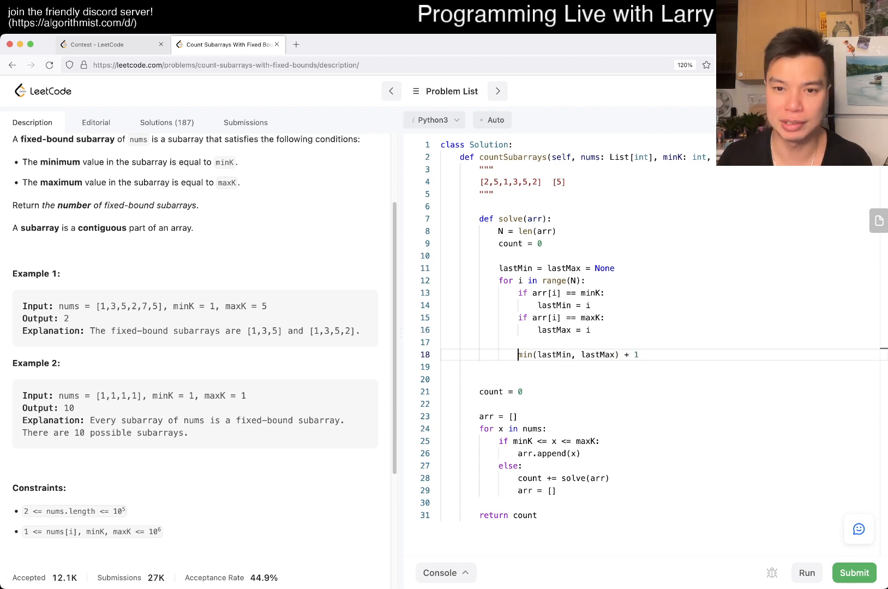
pyautogui.write('count +=')
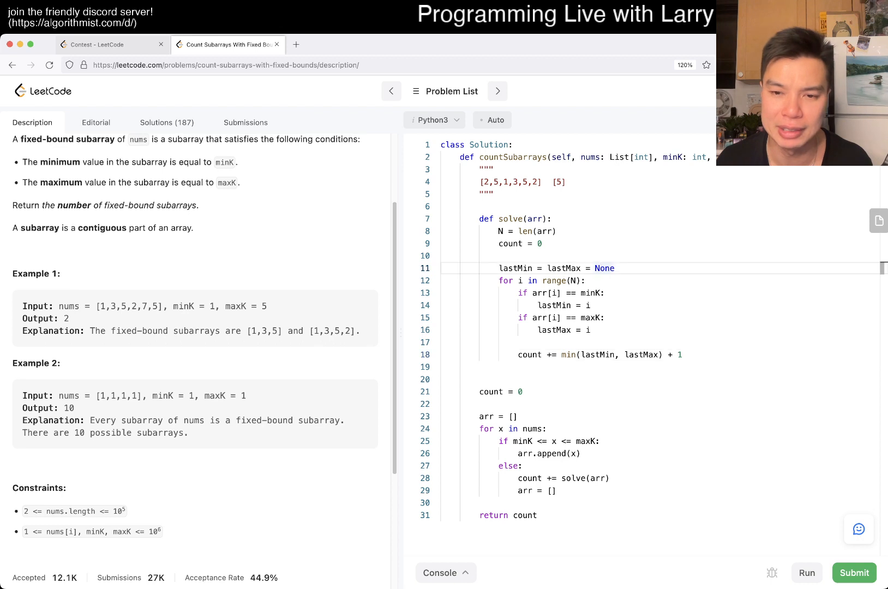
# Initialize lastMin/lastMax to -1, return count, and run the tests (output 0, expected 10).
pyautogui.doubleClick(604, 268)
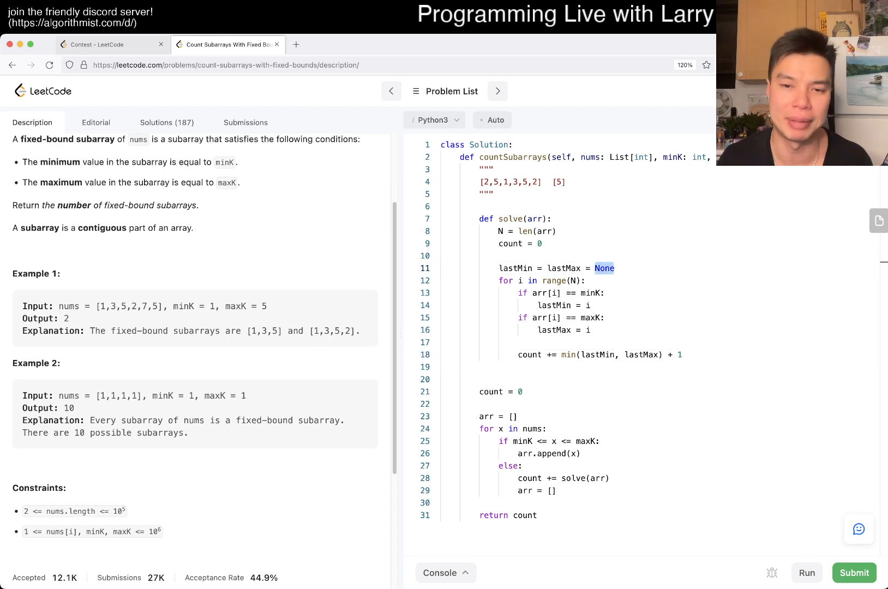
pyautogui.write('-1')
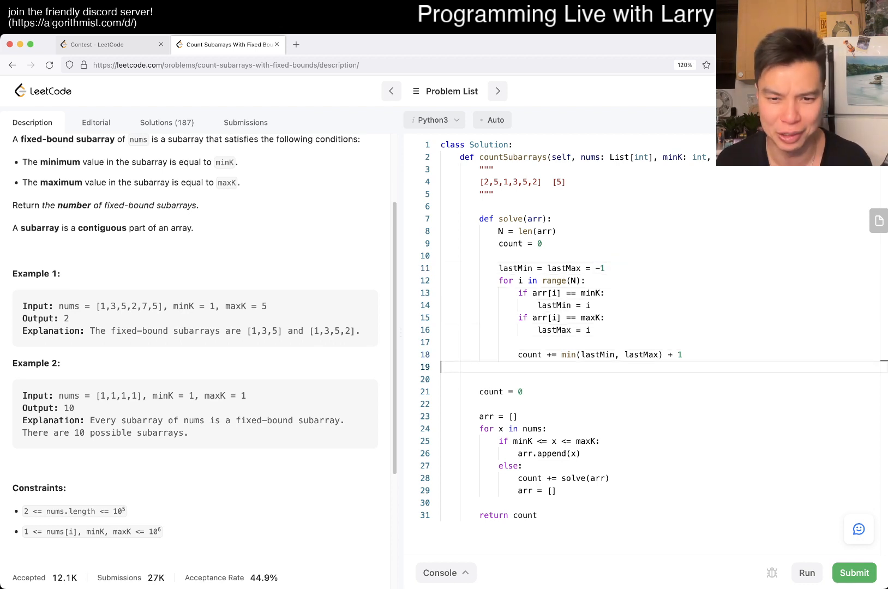
pyautogui.write('return count')
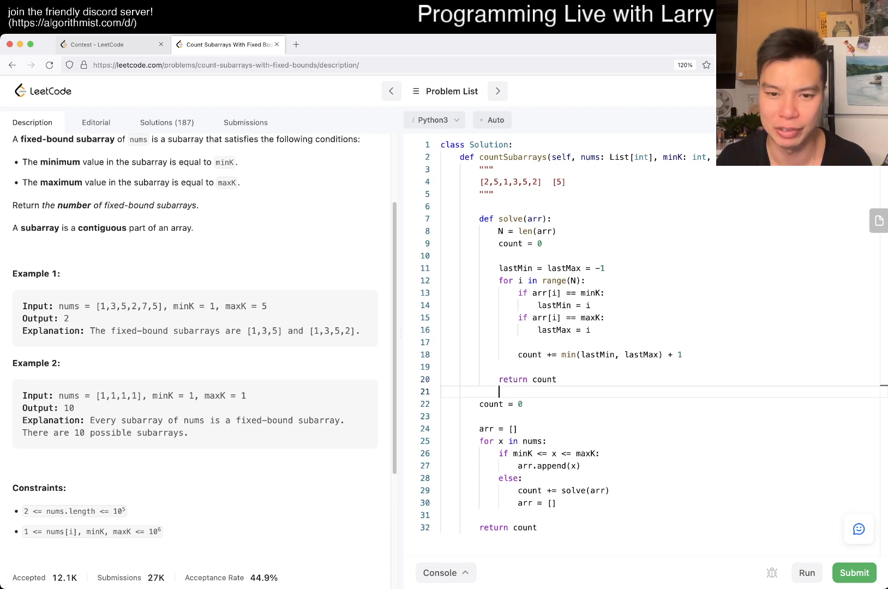
pyautogui.click(806, 573)
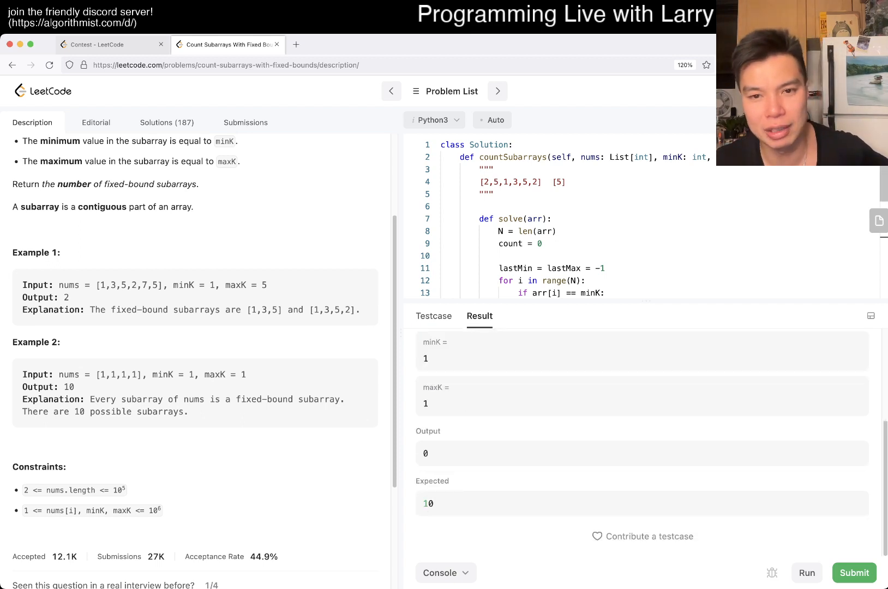
pyautogui.scroll(-3)
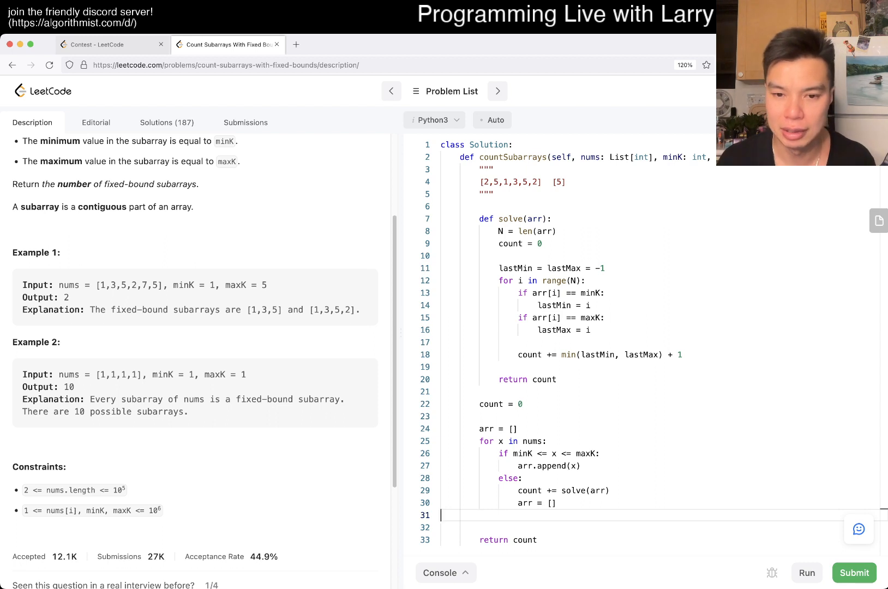
# Insert nums.append(10 ** 20) after the docstring, remove the notes, and submit the solution.
pyautogui.press('Backspace')
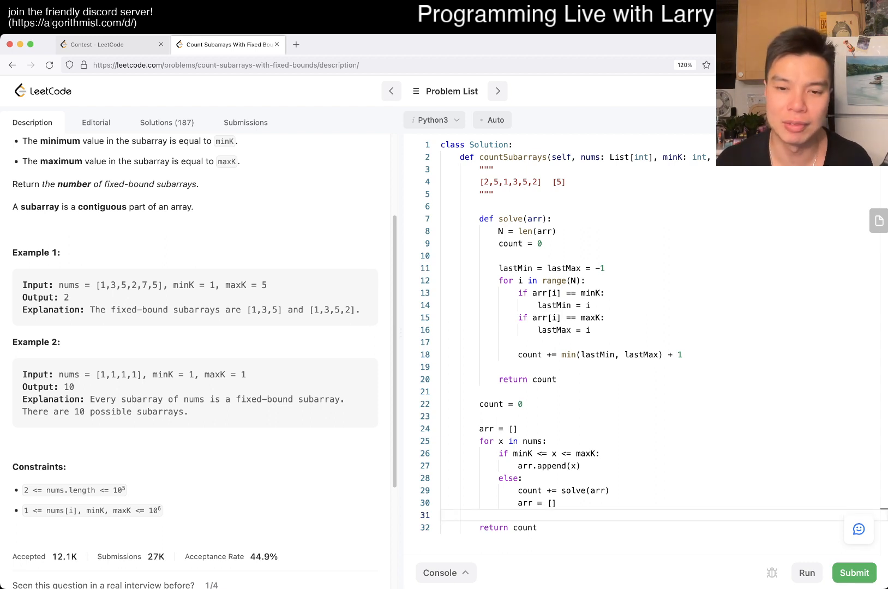
pyautogui.moveTo(518, 490); pyautogui.dragTo(557, 503)
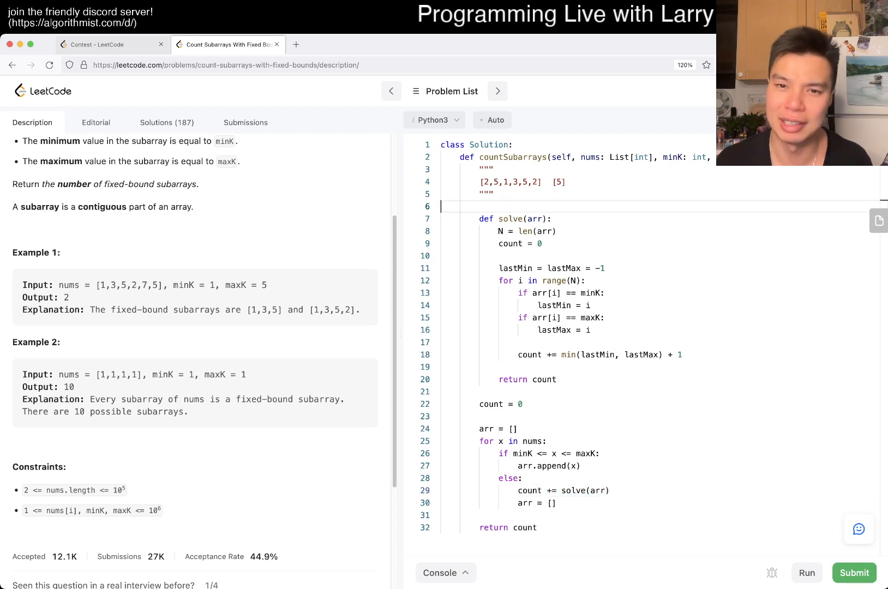
pyautogui.write('nums.appen')
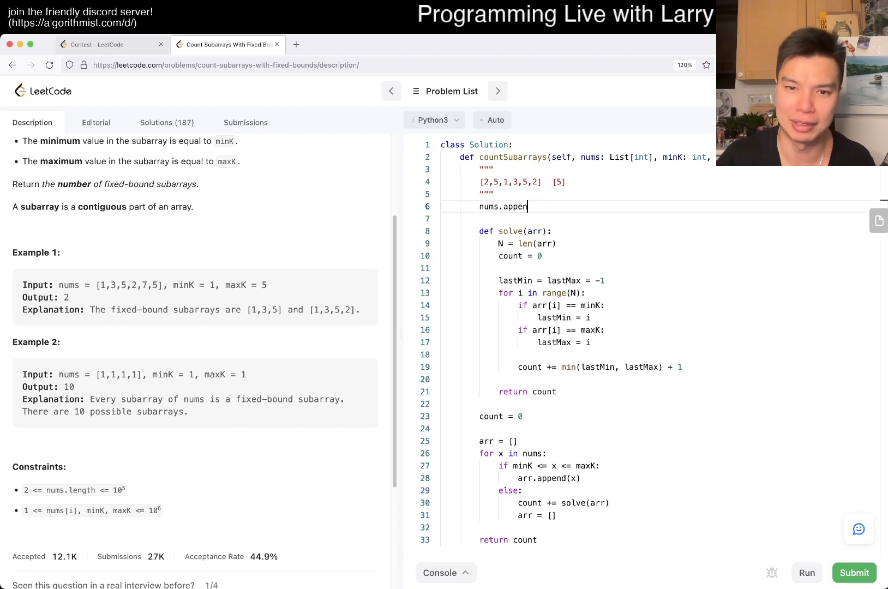
pyautogui.write('d(10 ** 20)')
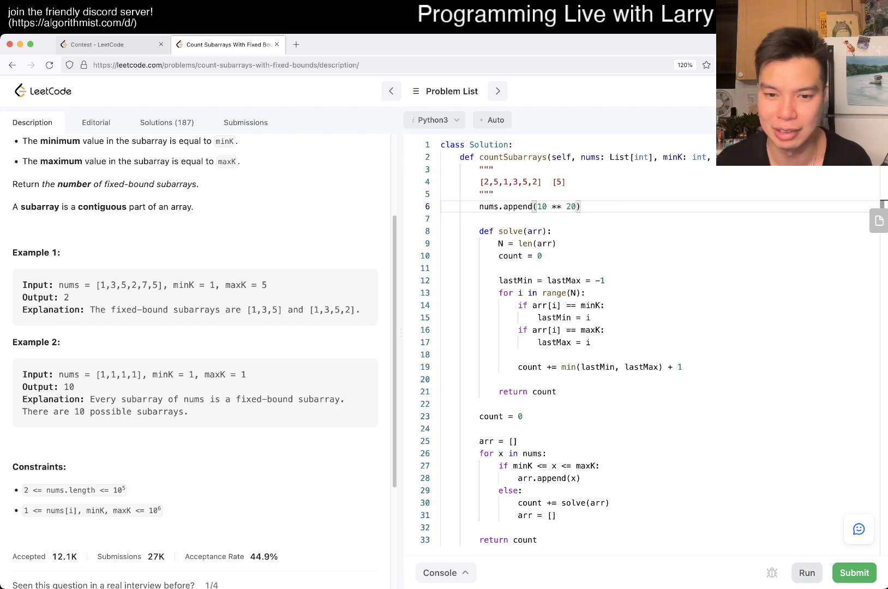
pyautogui.click(807, 573)
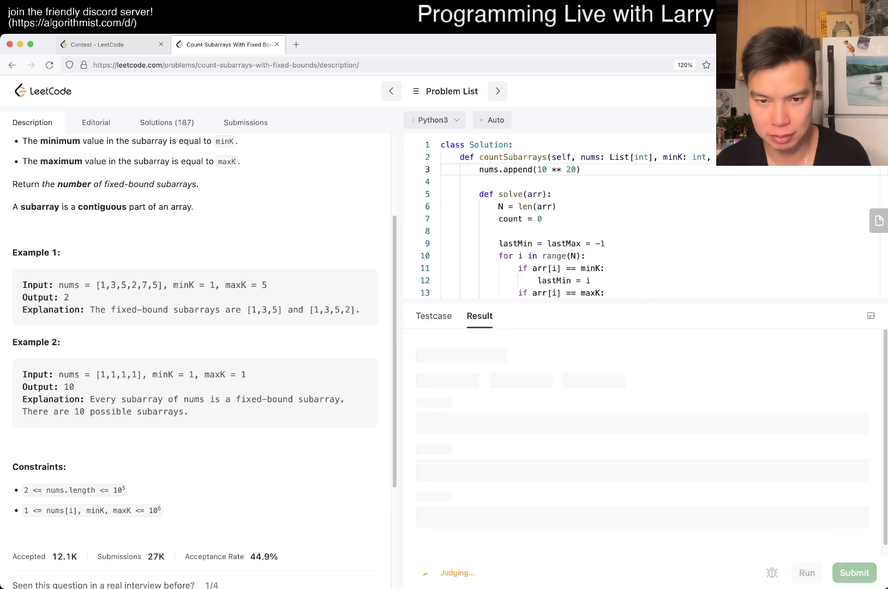
# Close the Daily Coding Challenge popup after acceptance (845 ms) and return to Description.
pyautogui.click(854, 572)
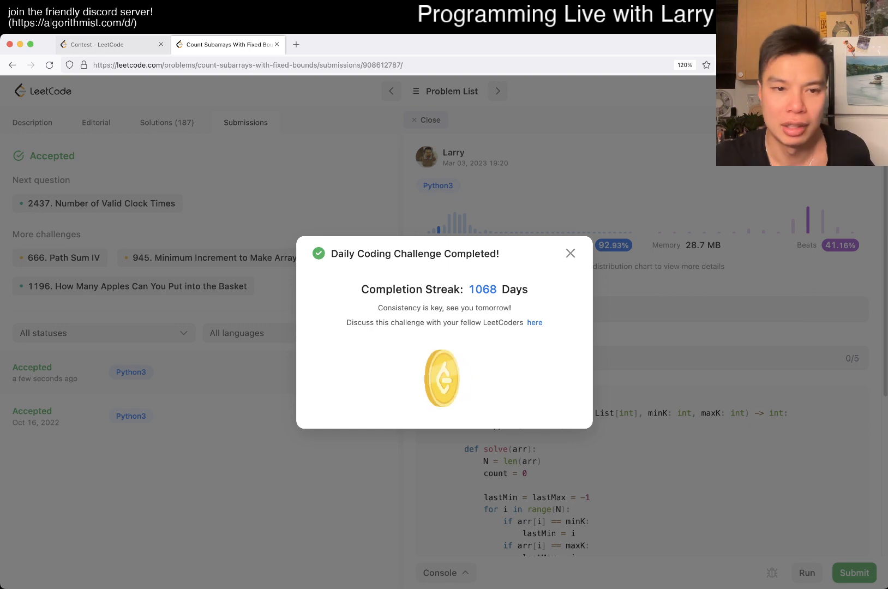
pyautogui.click(570, 253)
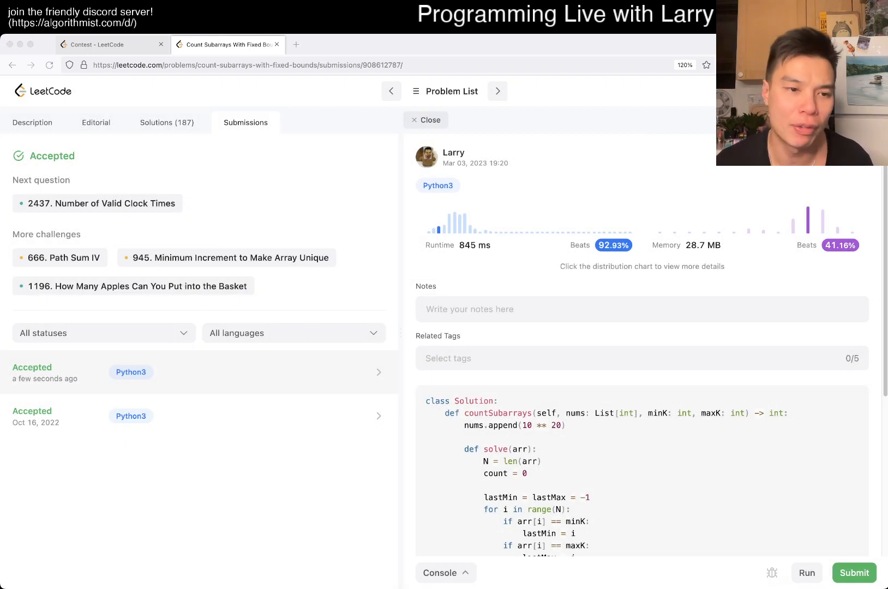
pyautogui.click(32, 122)
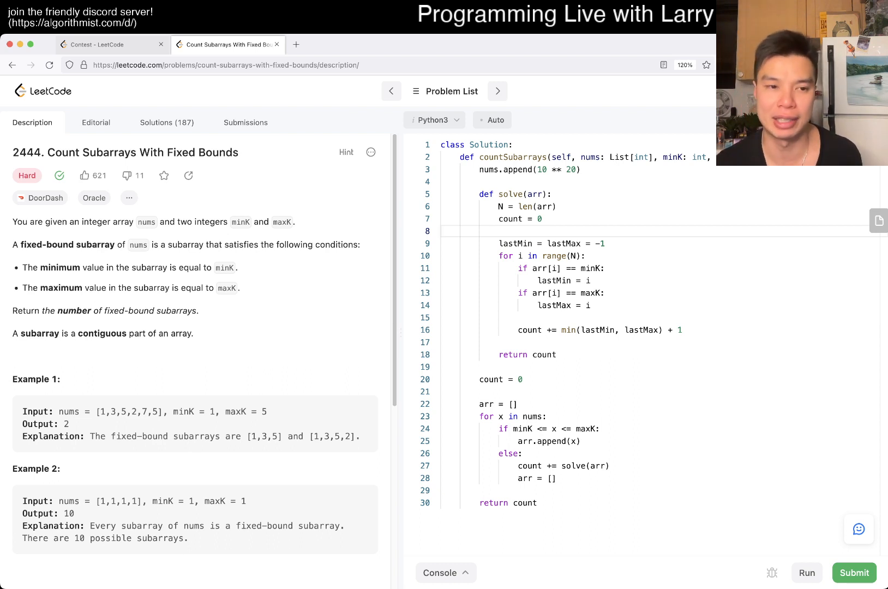
pyautogui.click(854, 573)
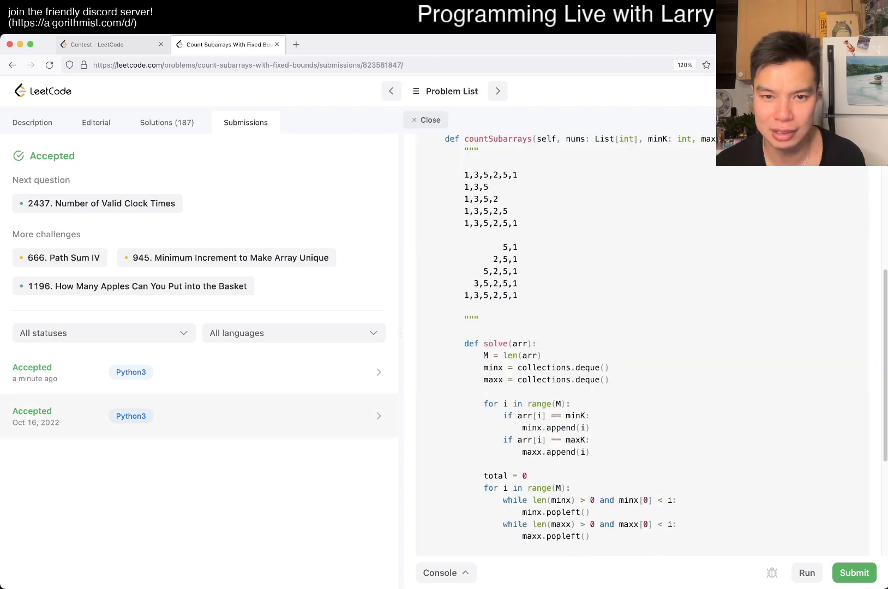
pyautogui.scroll(-3)
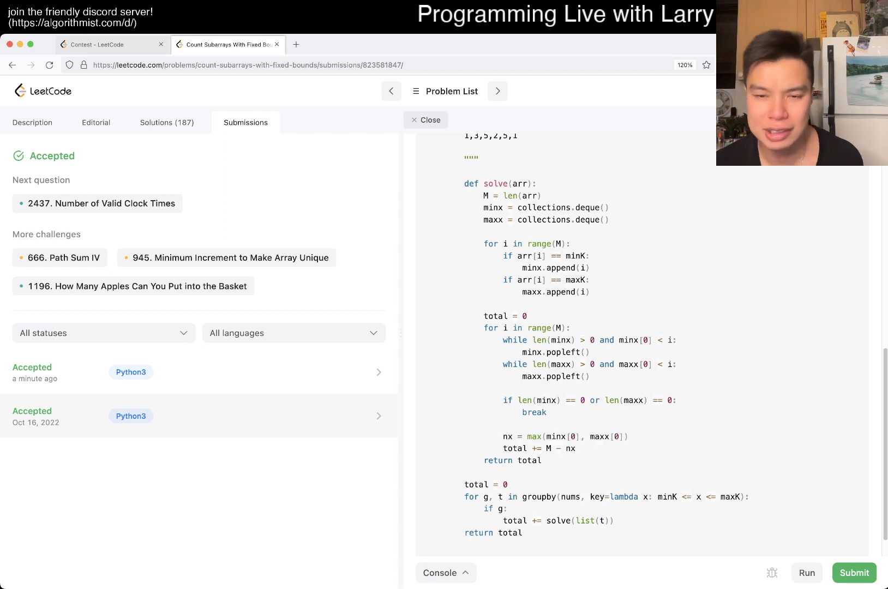
pyautogui.click(33, 122)
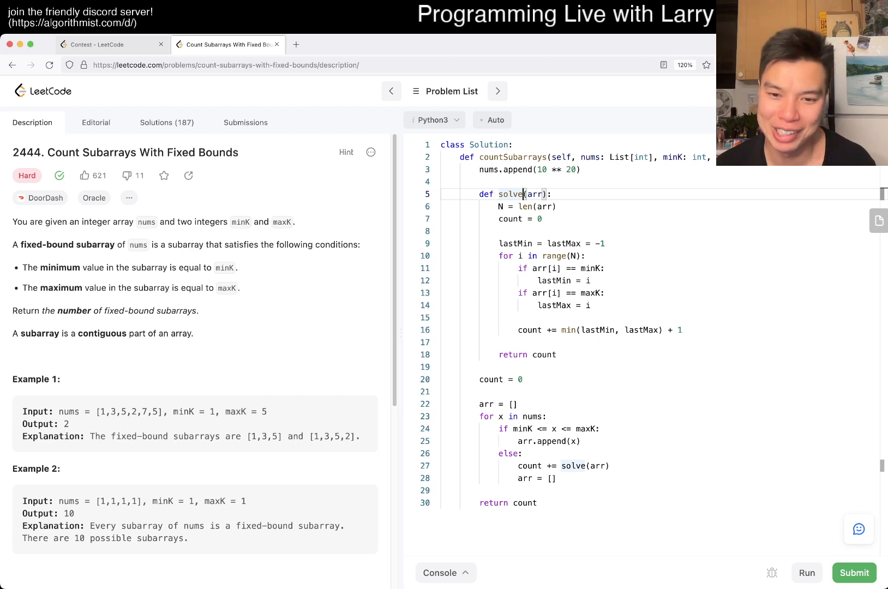
pyautogui.moveTo(519, 453); pyautogui.dragTo(609, 465)
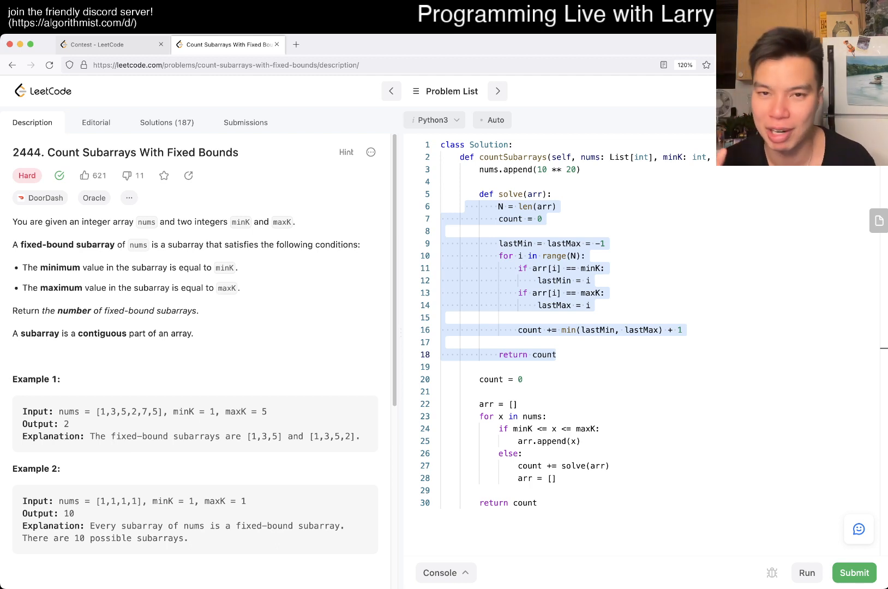
pyautogui.click(571, 244)
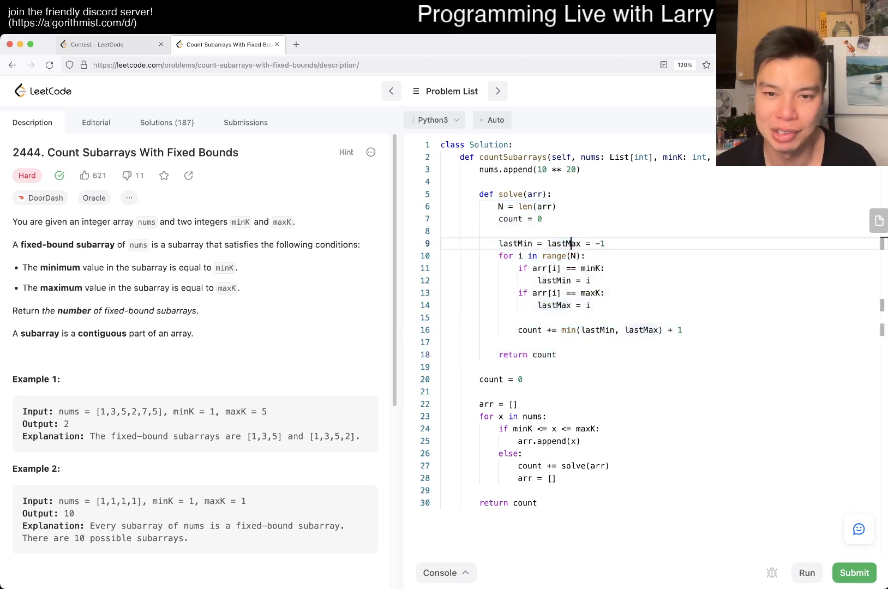
pyautogui.moveTo(499, 206); pyautogui.dragTo(558, 355)
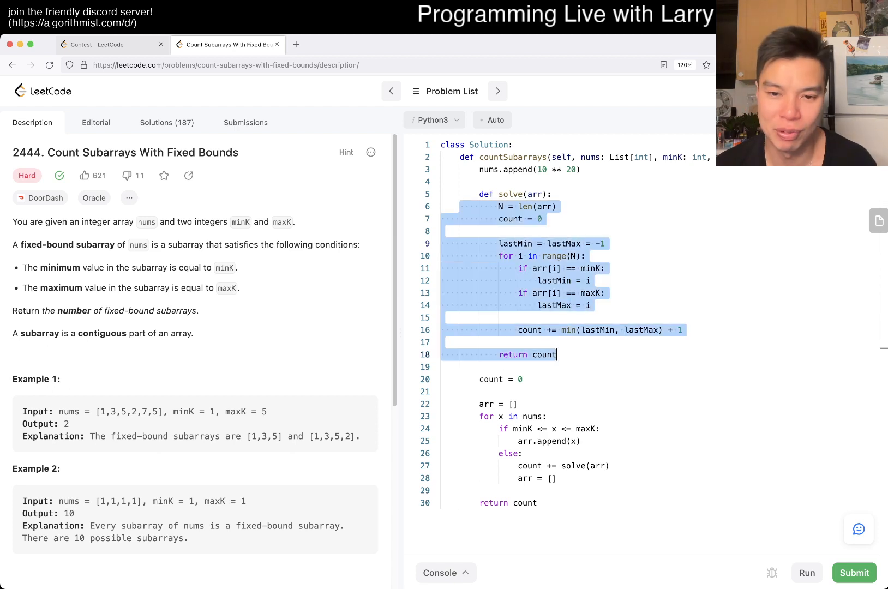